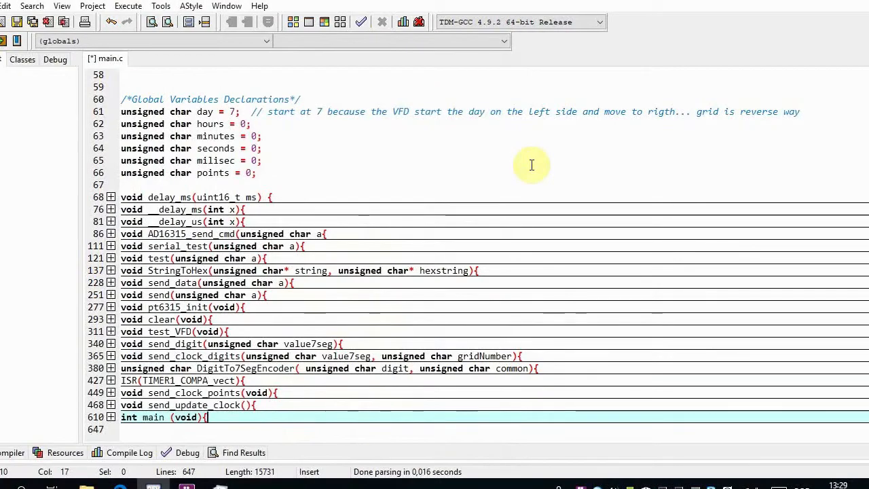
mouse_move(589, 161)
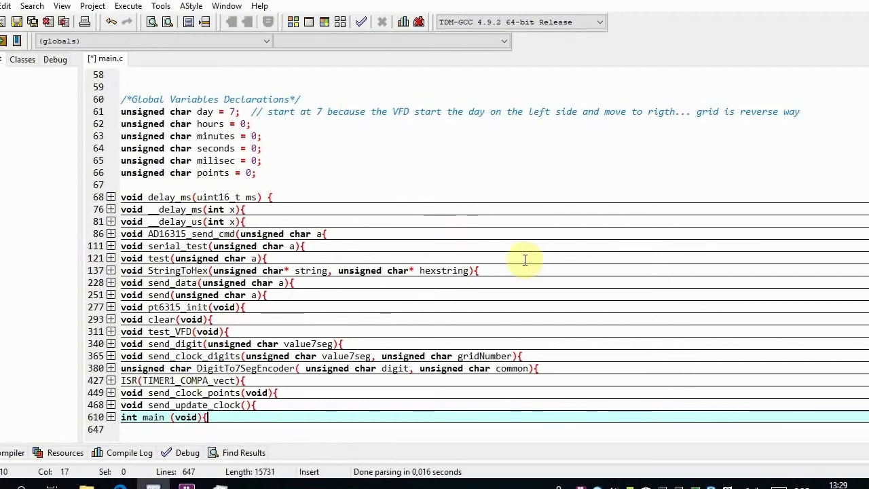
mouse_move(524, 260)
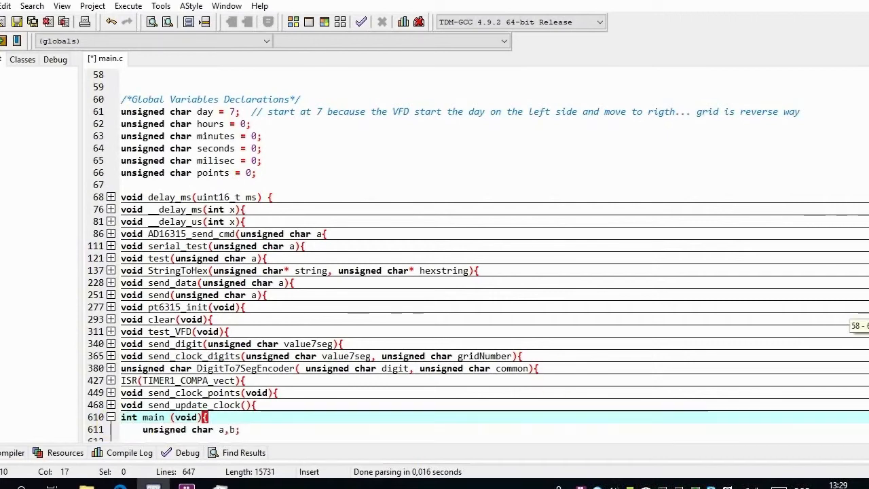
mouse_move(848, 430)
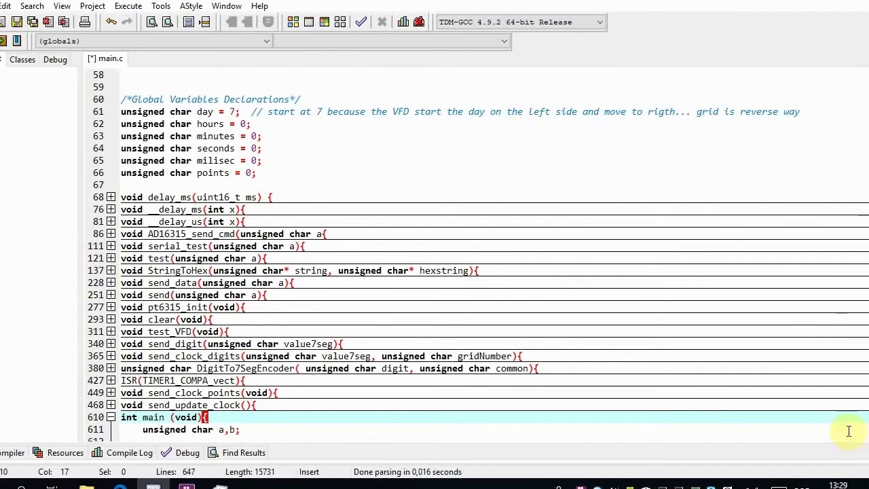
- Unfold the TIMER1 interrupt routine and DigitTo7SegEncoder function bodies in main.c
scroll("down", 3)
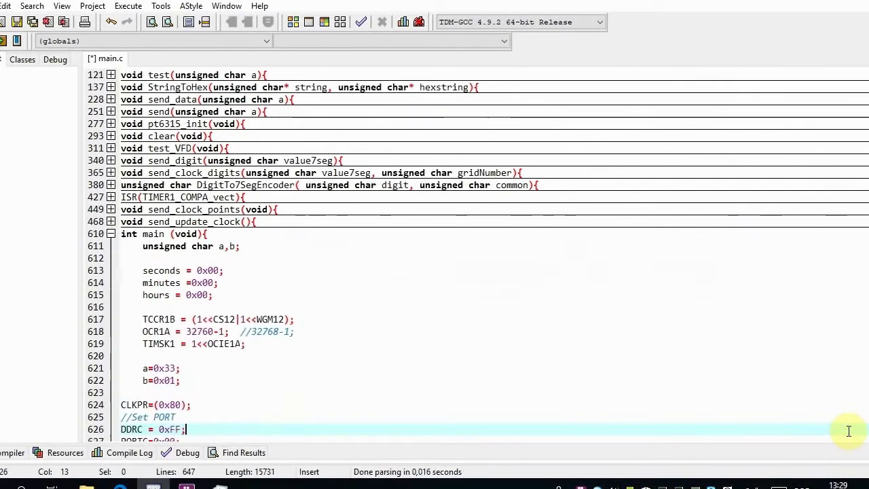
scroll("down", 3)
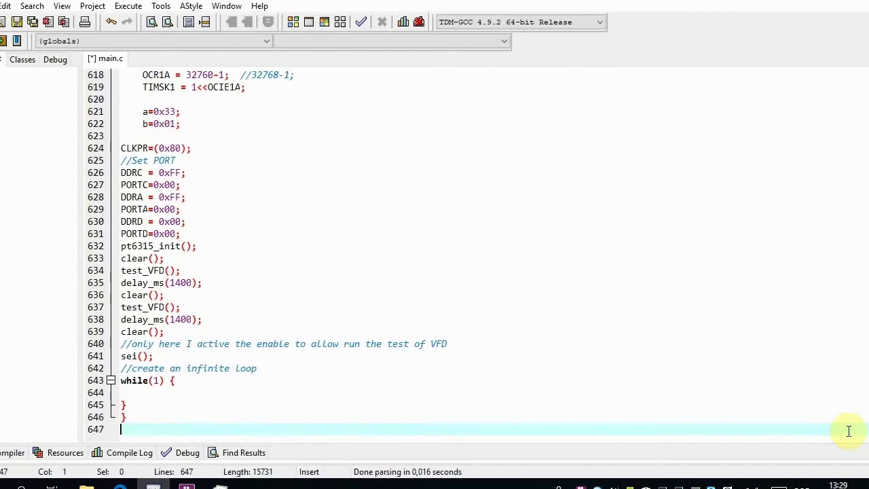
left_click(239, 368)
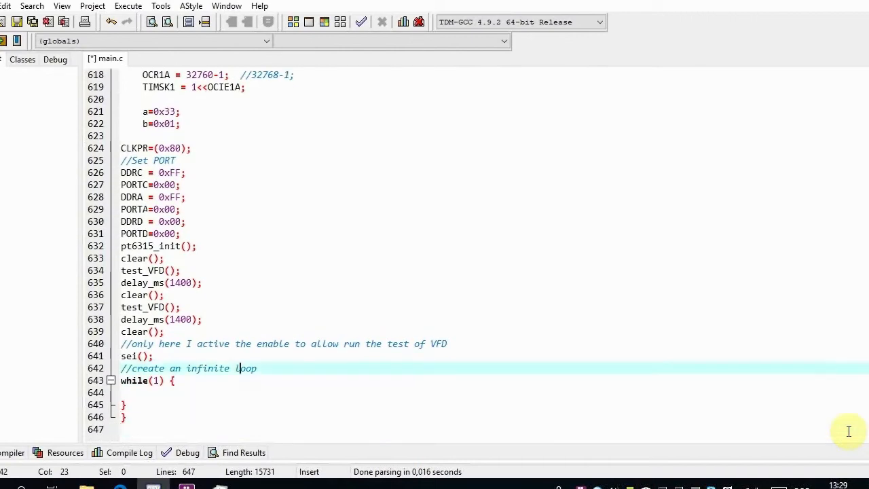
scroll("up", 3)
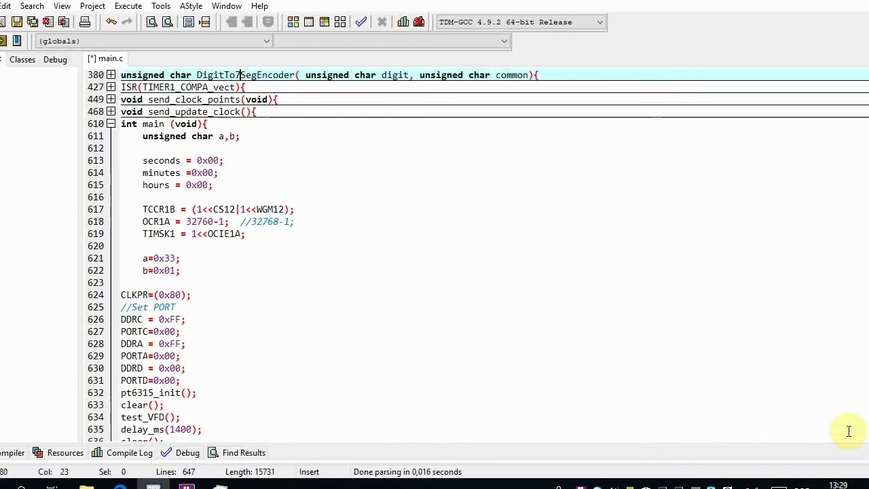
mouse_move(589, 434)
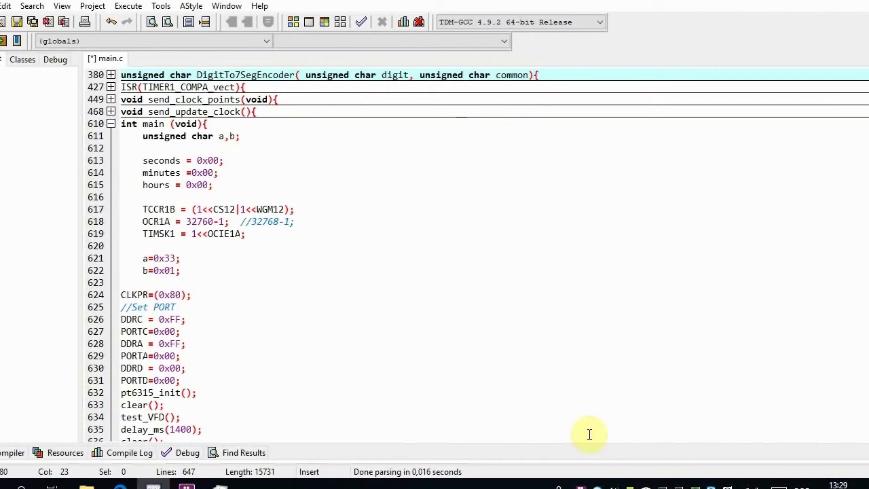
left_click(111, 111)
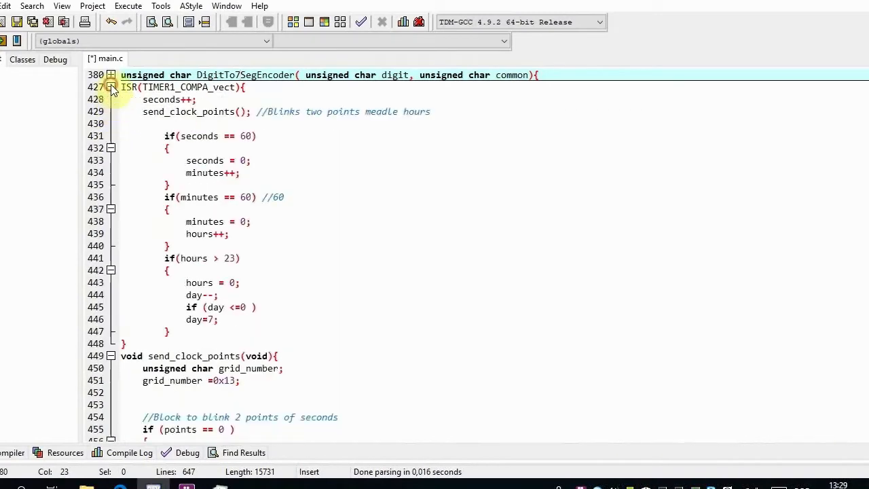
left_click(112, 75)
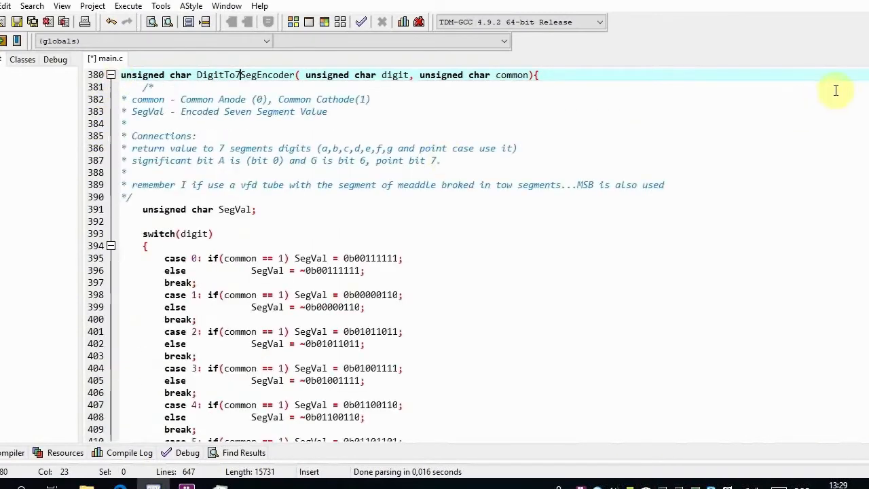
- Unfold the send_digit, pt6315_init and send_data function bodies
scroll("down", 3)
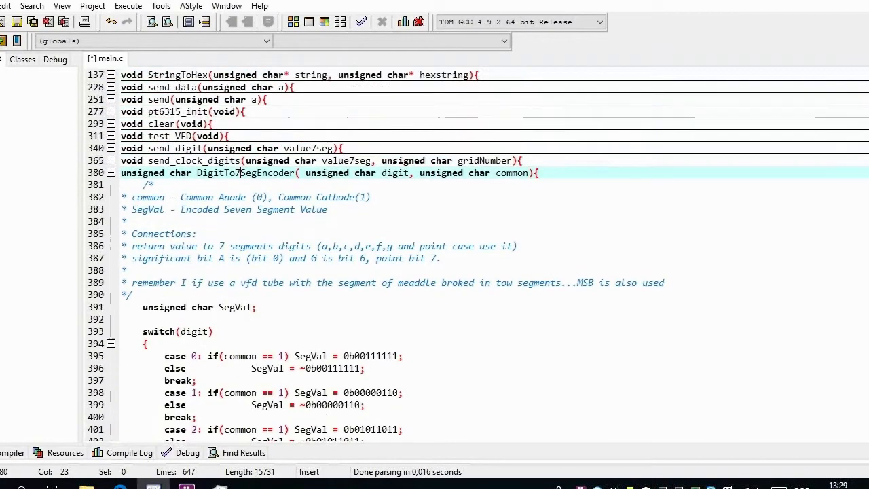
scroll("up", 3)
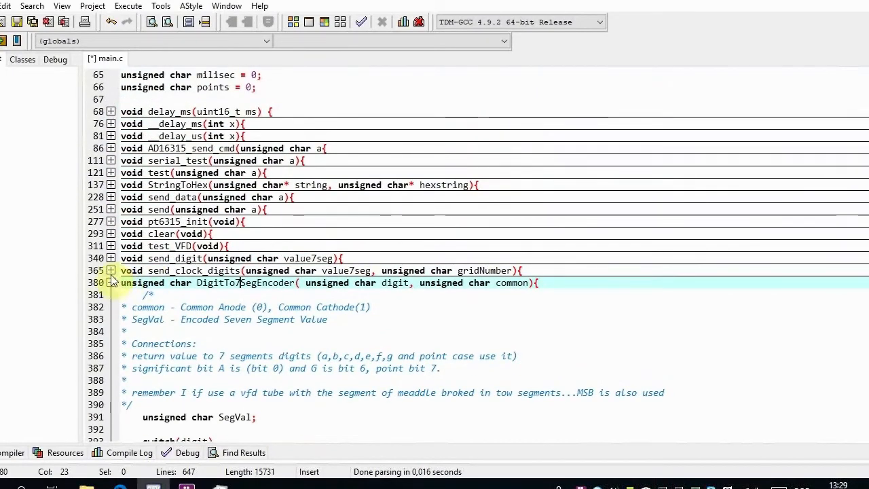
left_click(111, 258)
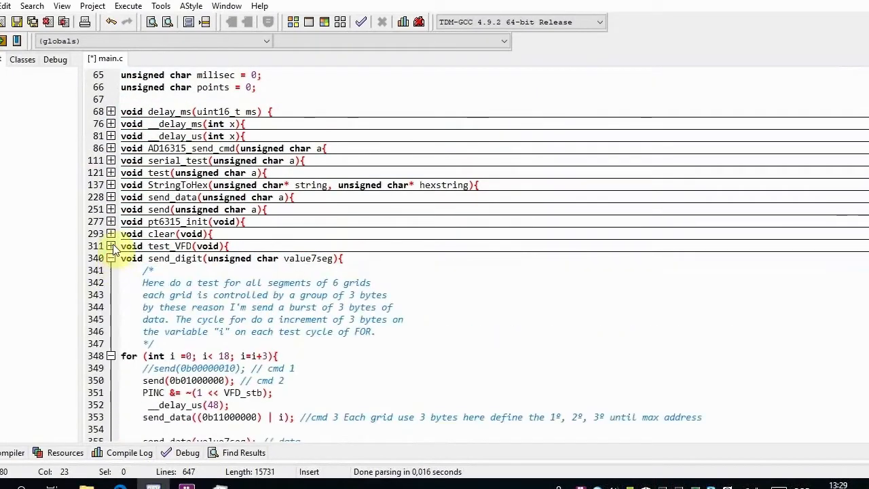
left_click(111, 222)
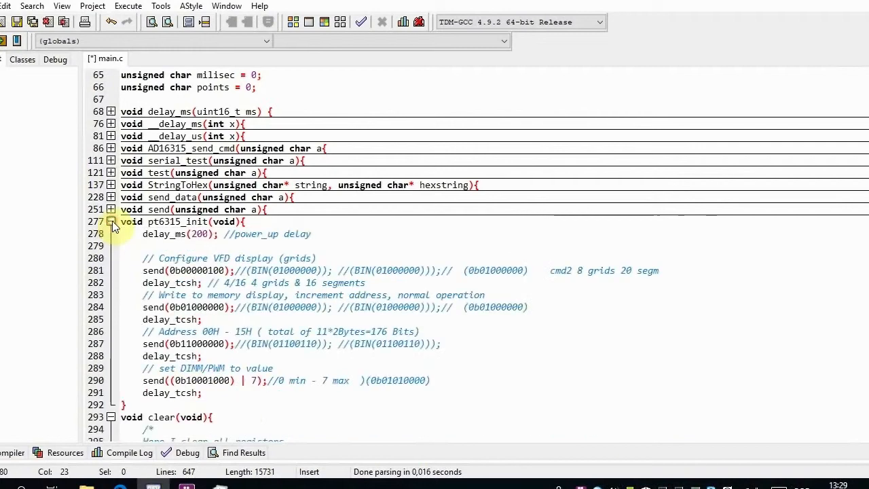
left_click(111, 197)
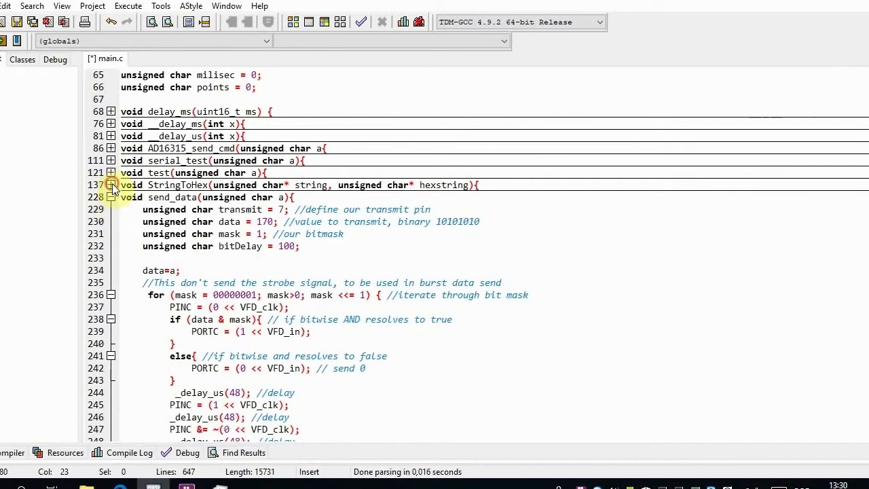
- Unfold the serial_test, AD16315_send_cmd and delay_ms function bodies
left_click(111, 148)
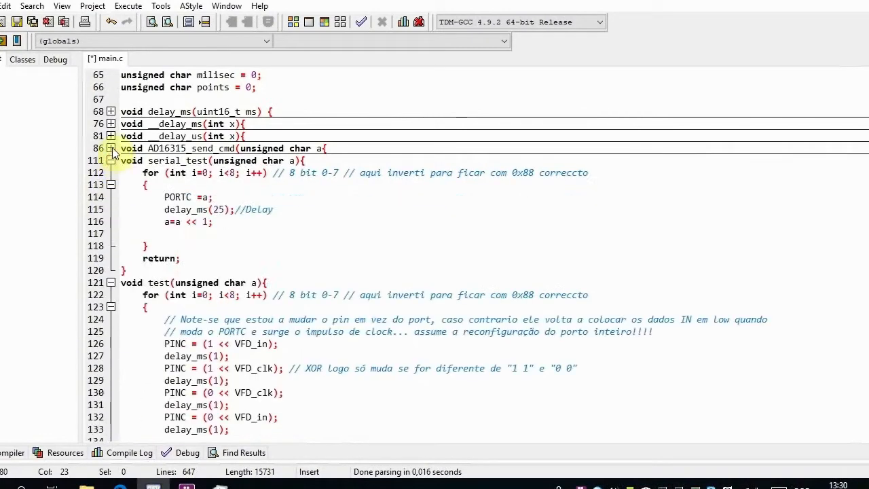
left_click(111, 124)
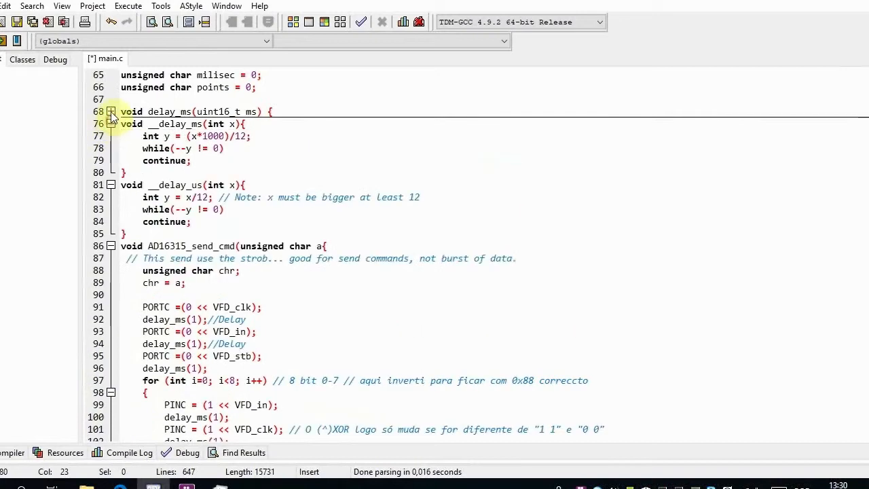
left_click(111, 111)
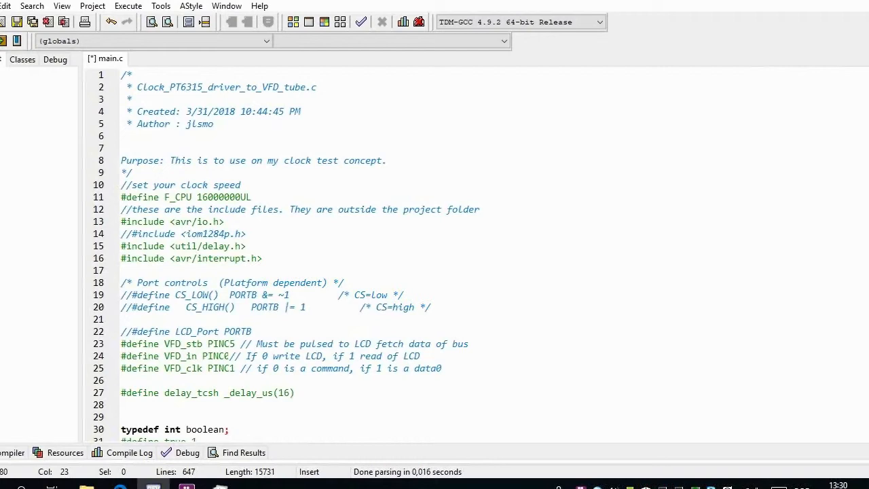
scroll("down", 3)
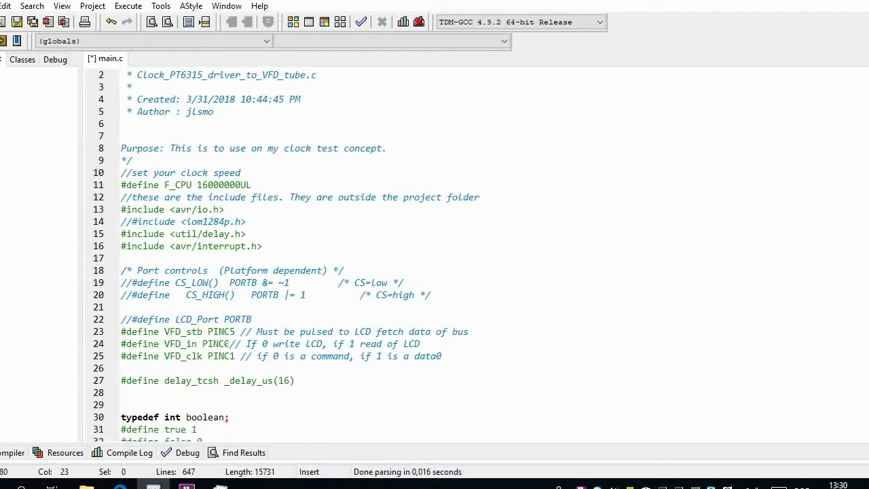
scroll("down", 3)
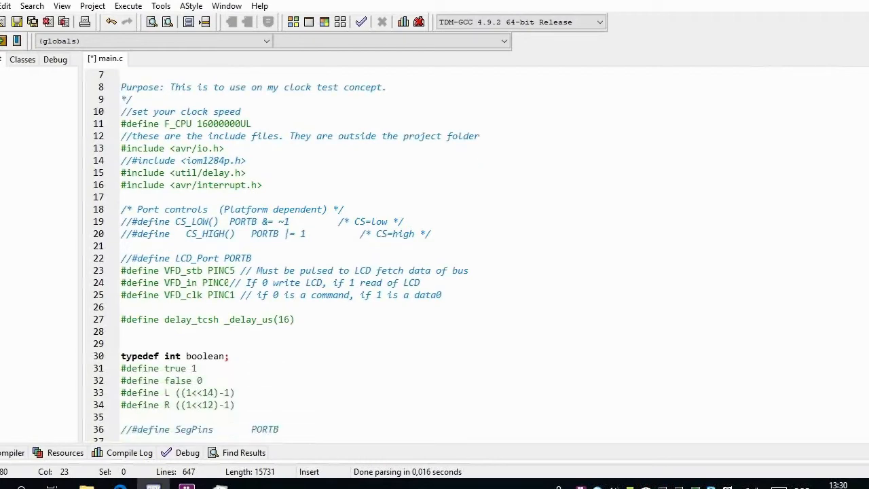
scroll("down", 3)
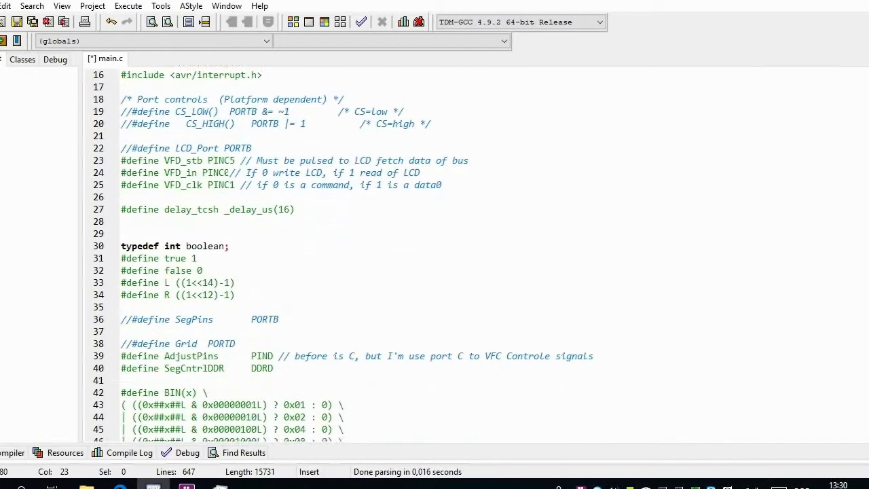
scroll("down", 3)
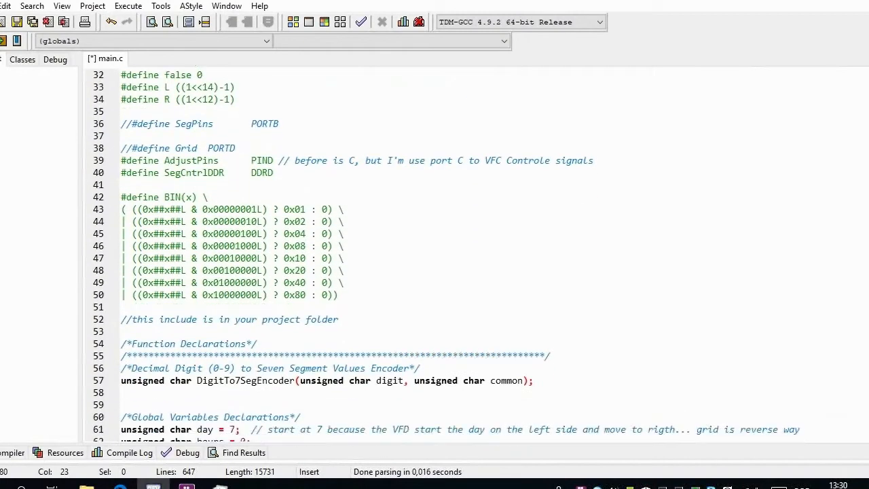
scroll("down", 3)
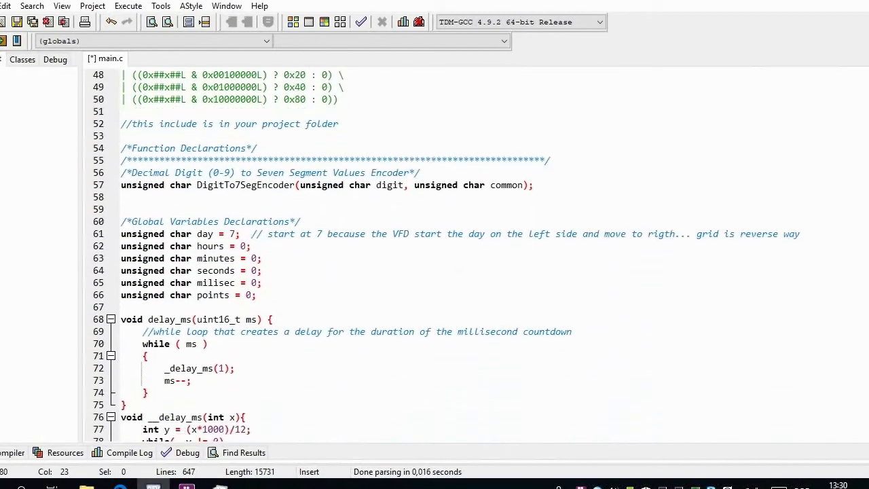
scroll("down", 3)
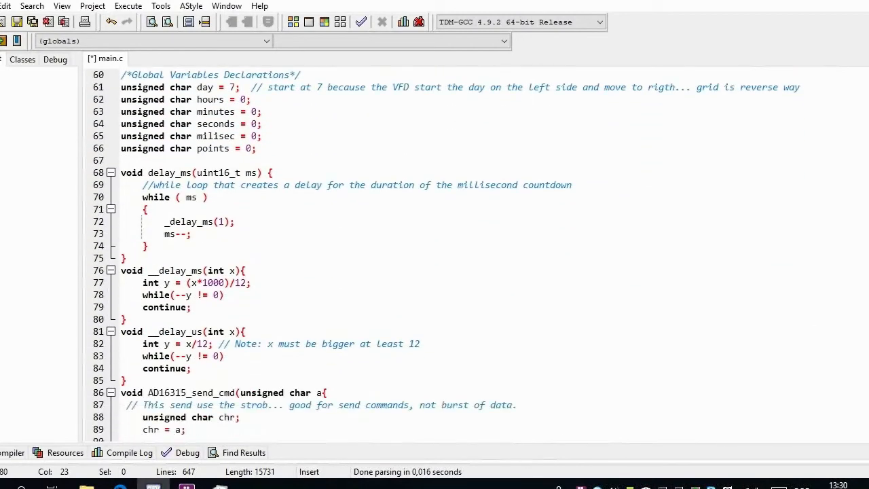
scroll("down", 3)
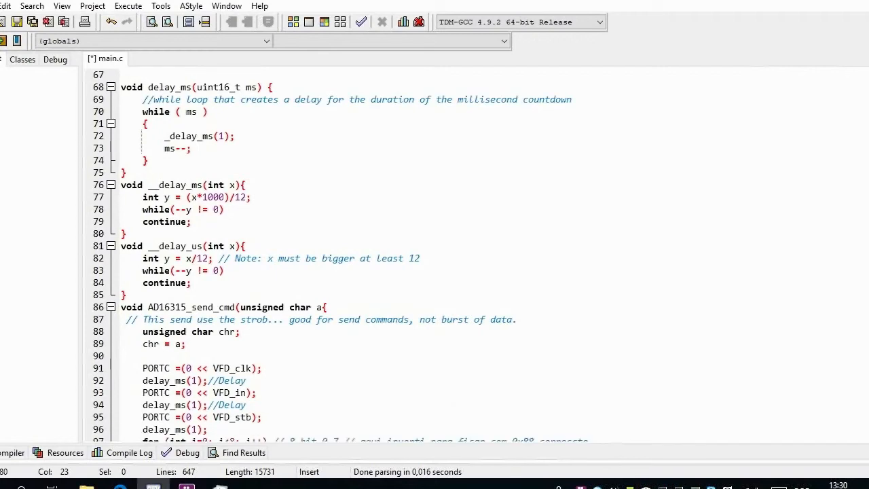
- Scroll down through main.c's send routines, send_digit and send_clock_digits
scroll("down", 3)
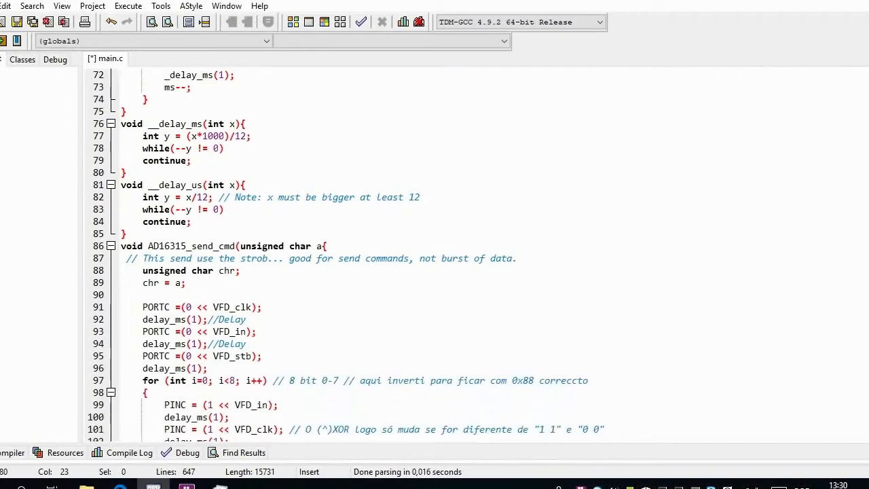
scroll("down", 3)
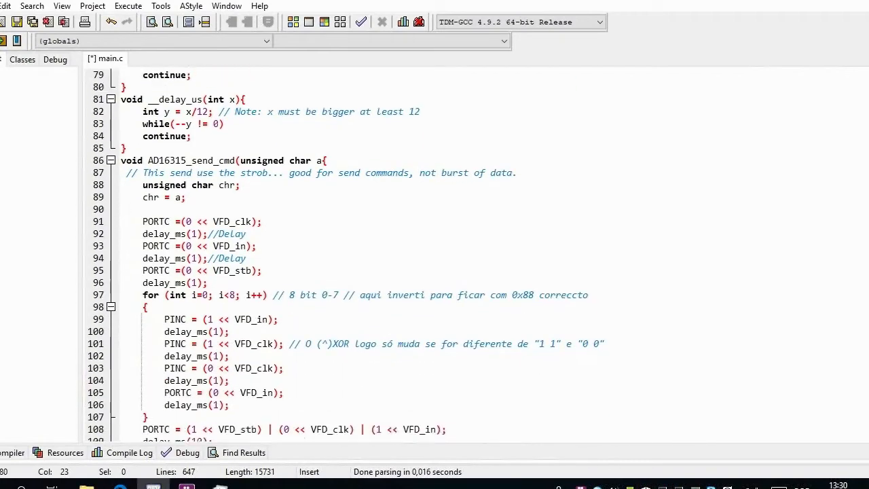
scroll("down", 3)
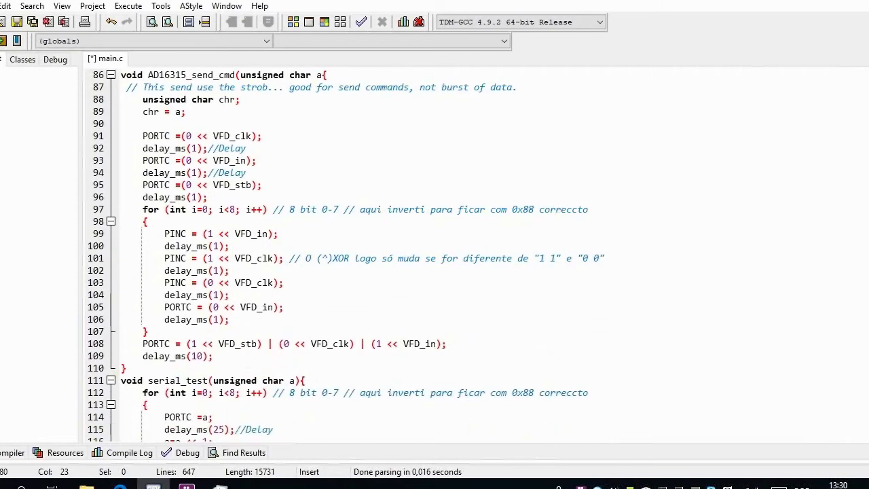
scroll("down", 3)
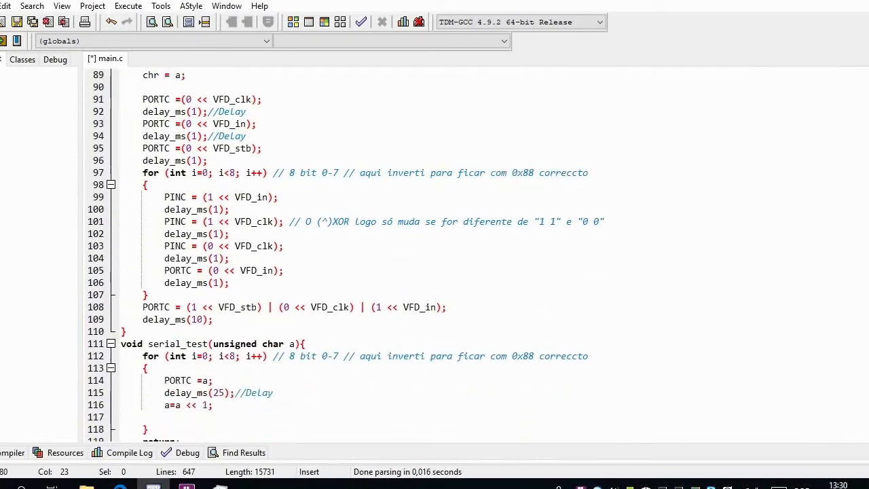
scroll("down", 3)
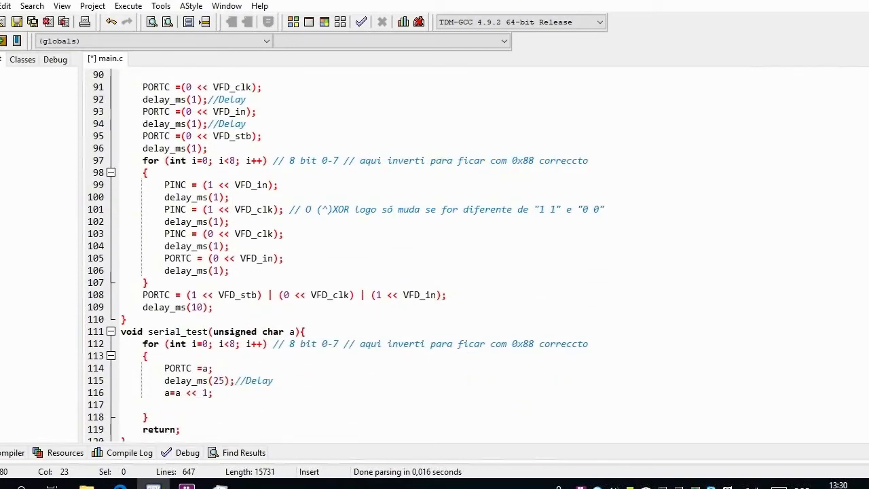
scroll("down", 3)
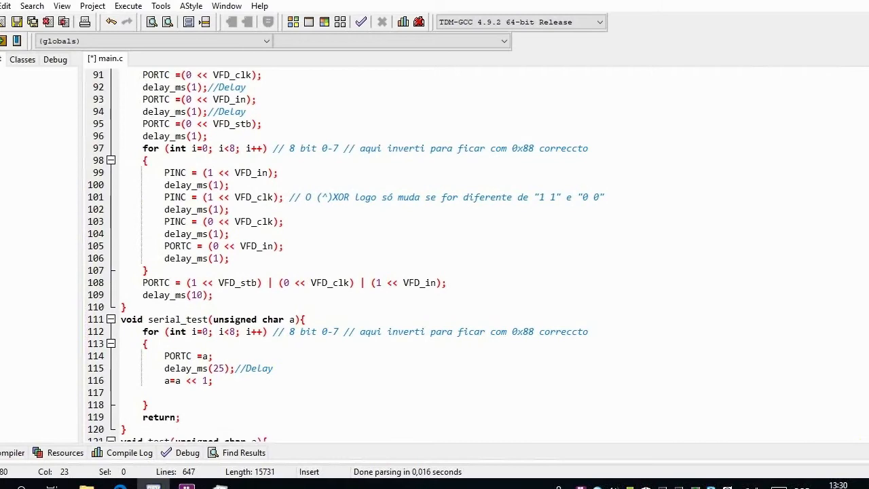
scroll("down", 3)
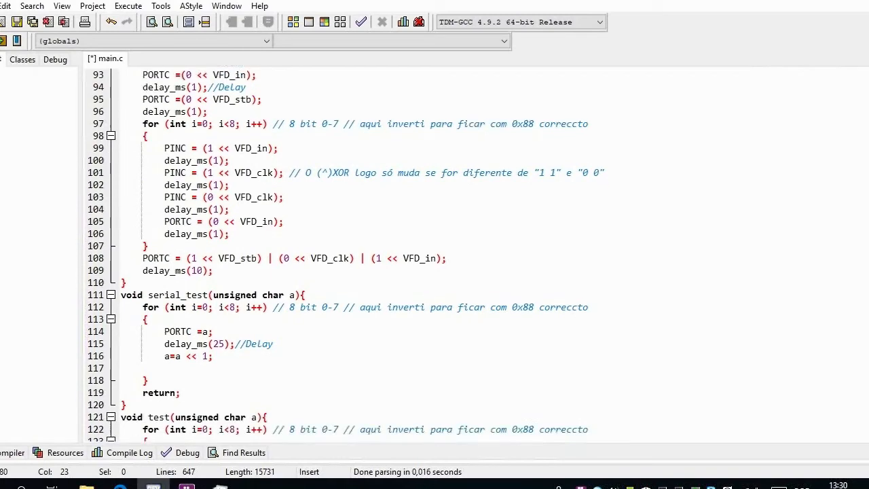
scroll("down", 3)
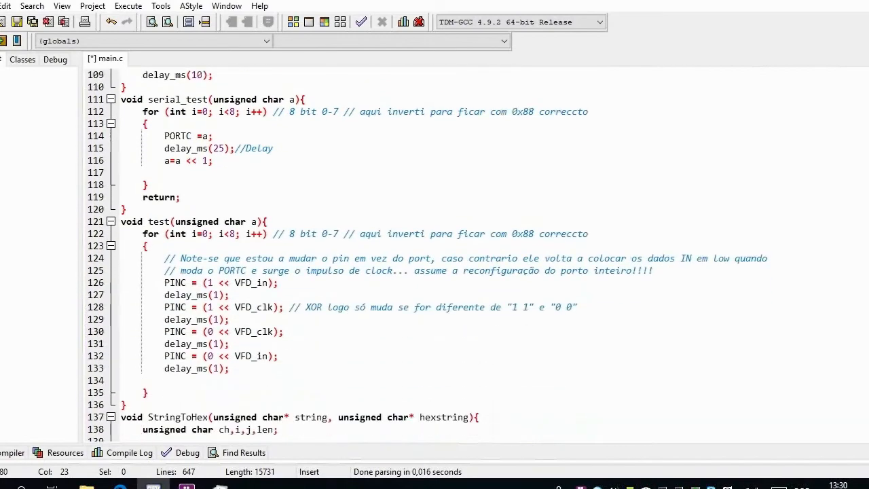
scroll("down", 3)
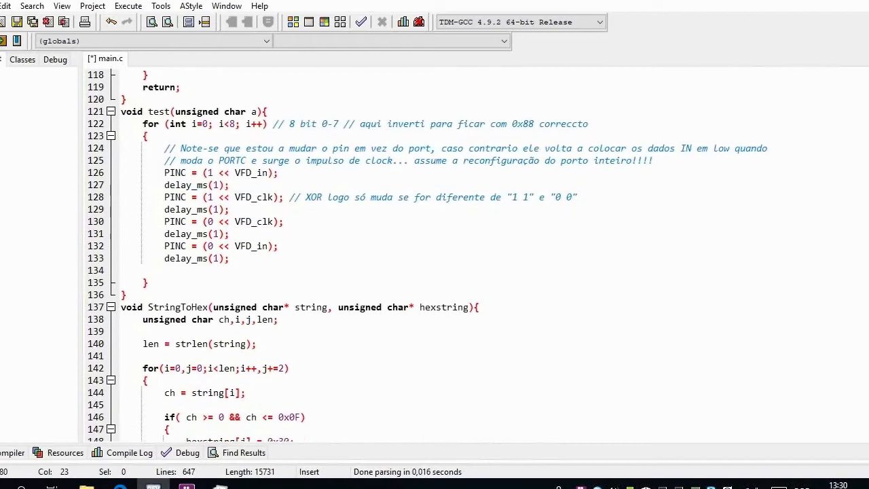
scroll("down", 3)
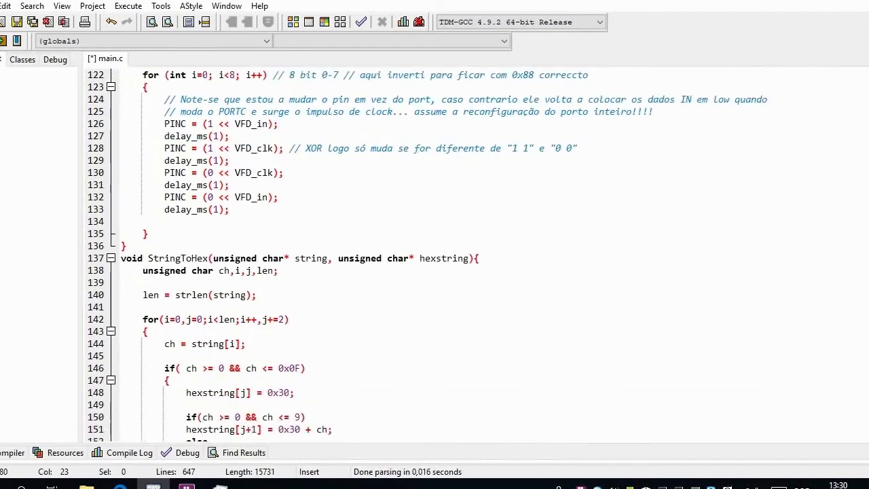
scroll("down", 3)
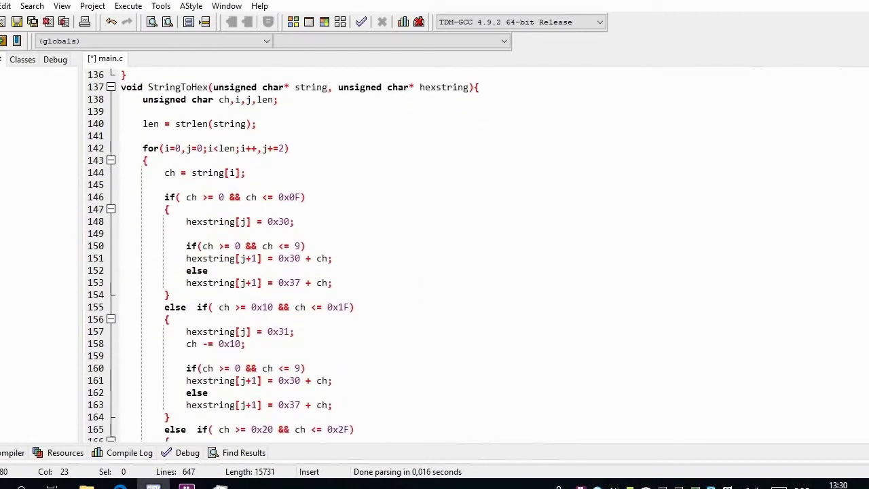
scroll("down", 3)
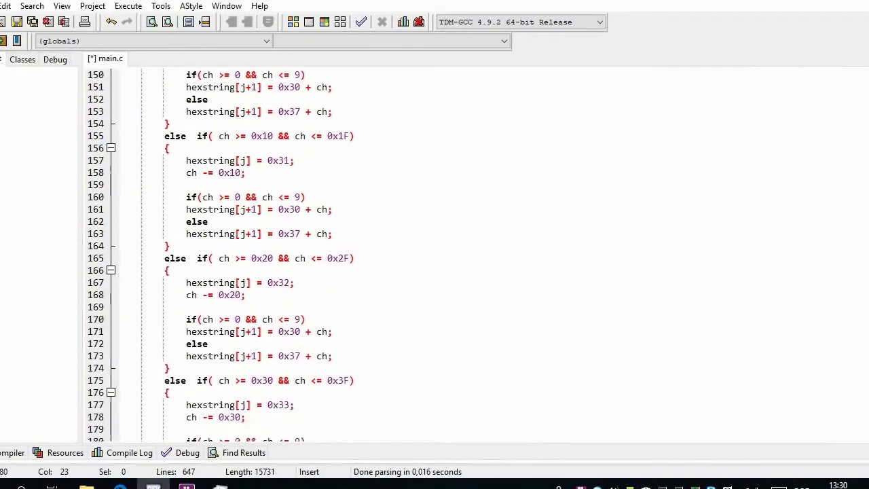
scroll("down", 3)
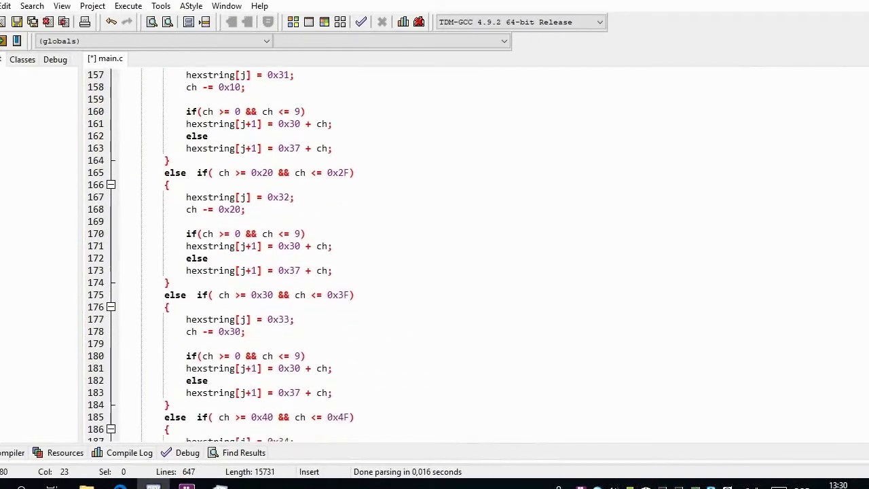
scroll("down", 3)
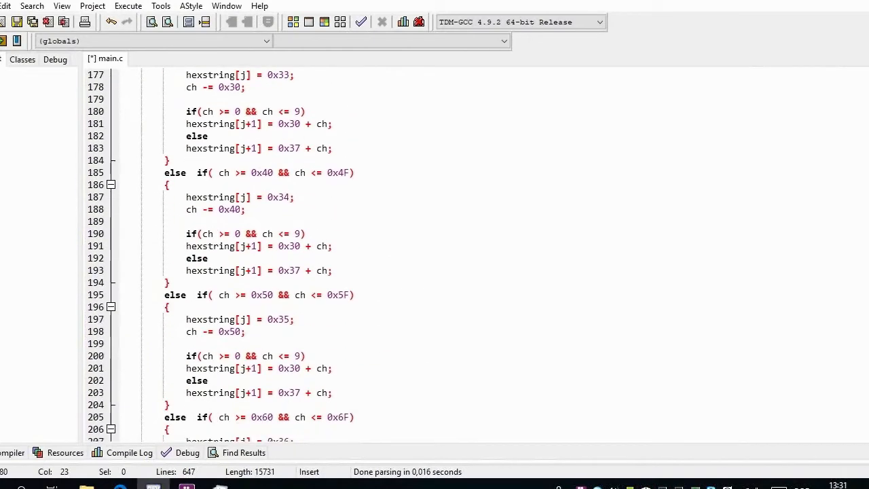
scroll("down", 3)
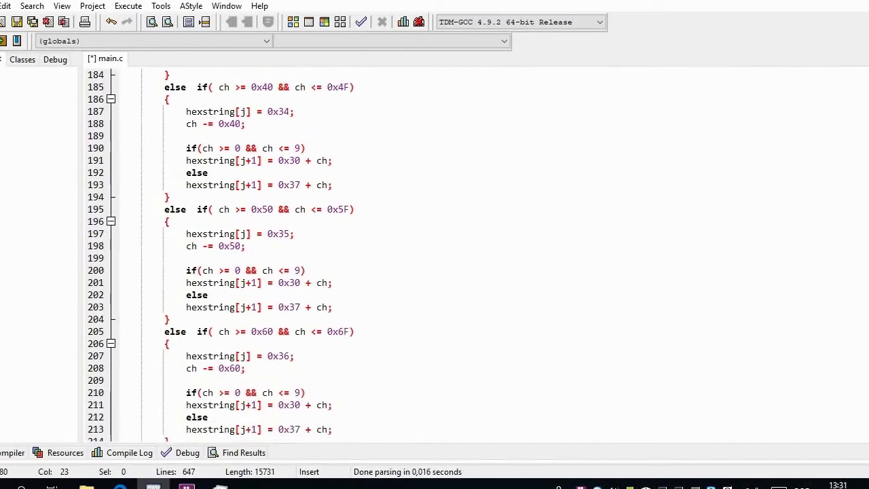
scroll("down", 3)
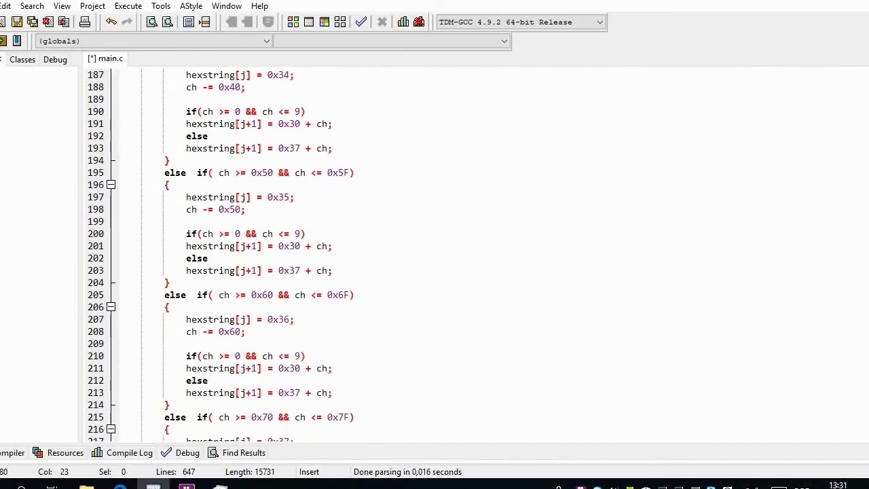
scroll("down", 3)
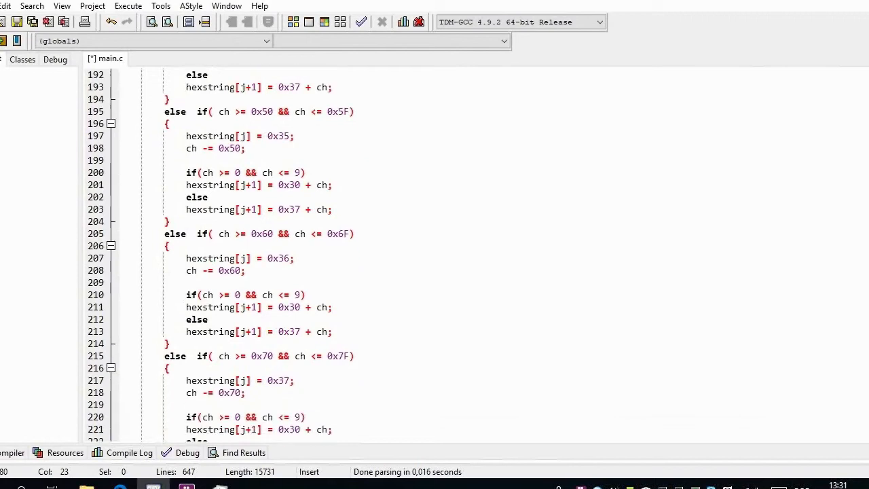
scroll("down", 3)
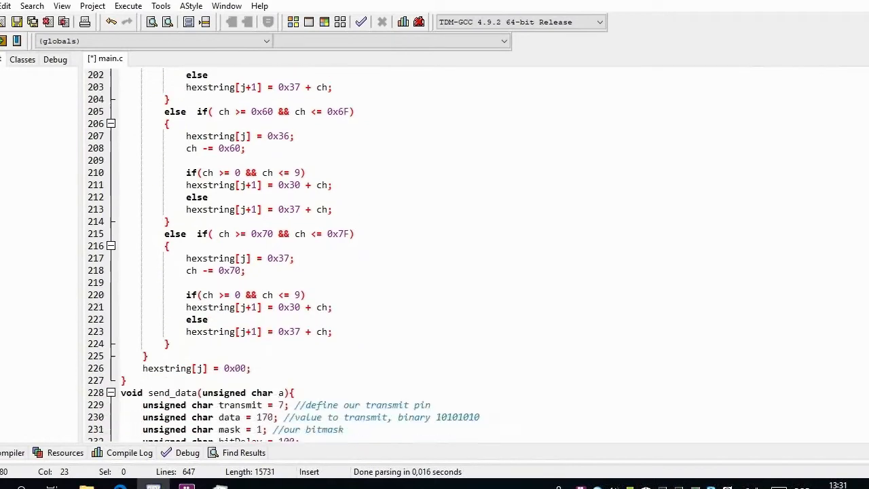
scroll("down", 3)
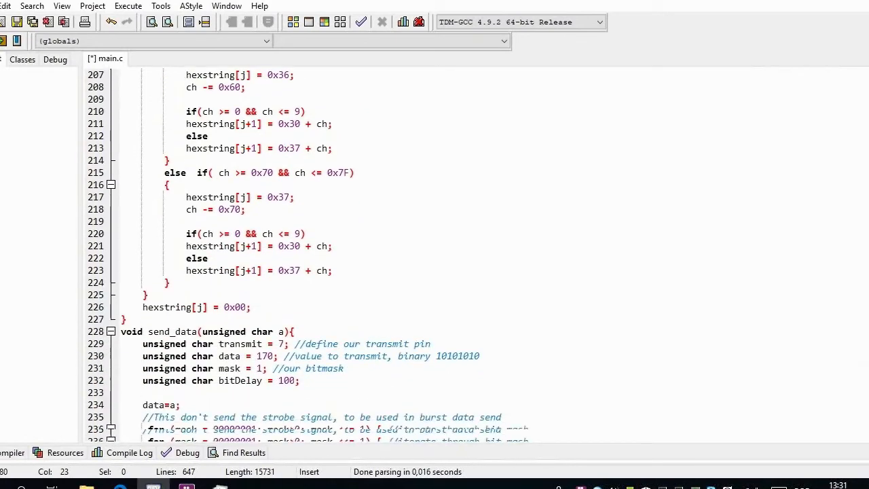
scroll("down", 3)
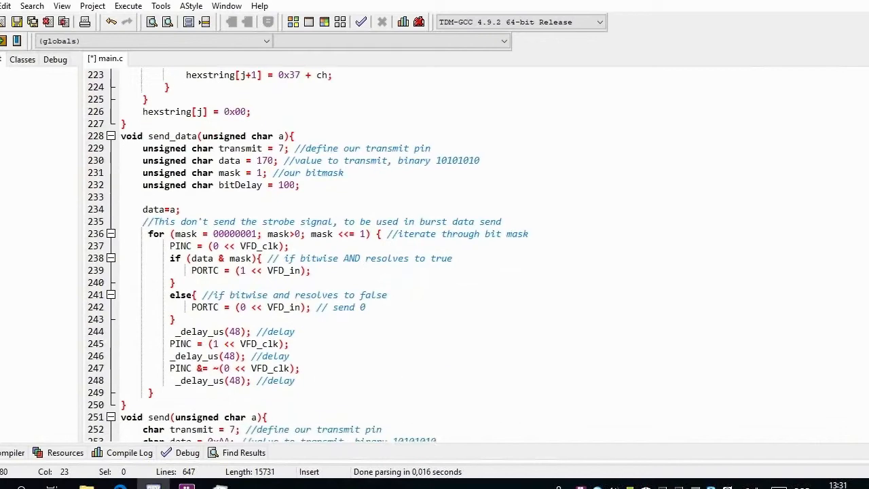
scroll("down", 3)
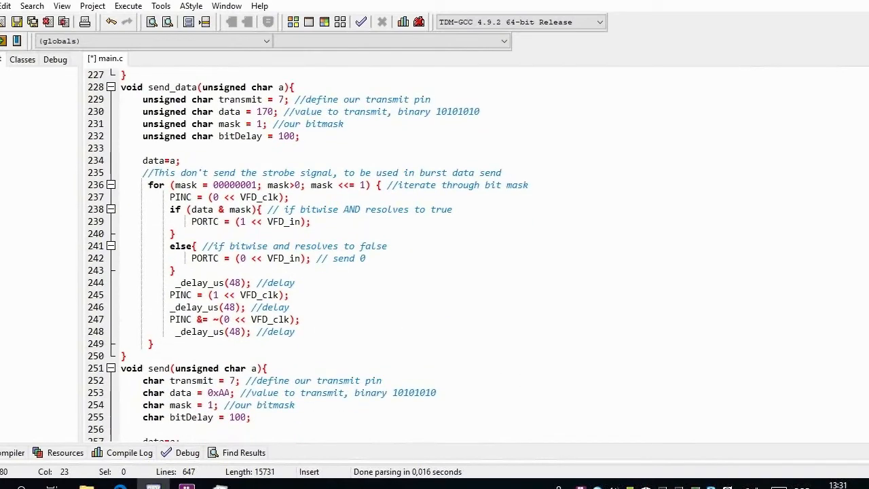
- Continue scrolling until DigitTo7SegEncoder and the start of its digit switch are in view
scroll("down", 3)
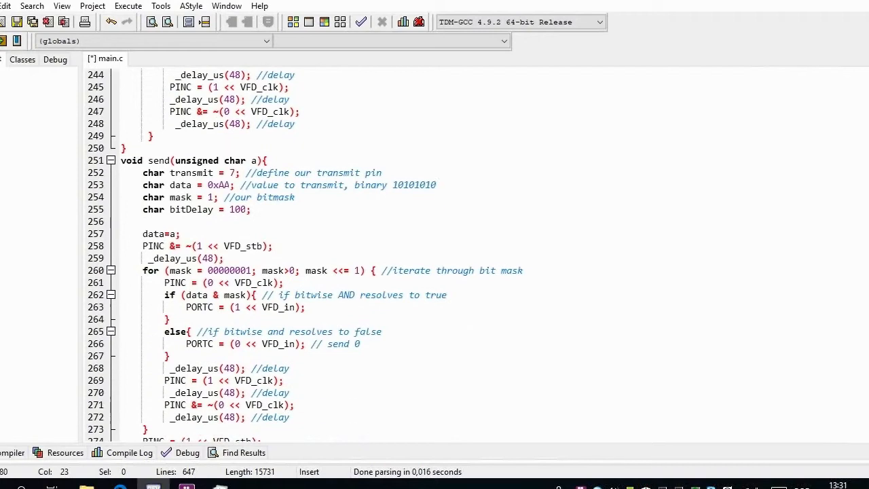
scroll("down", 3)
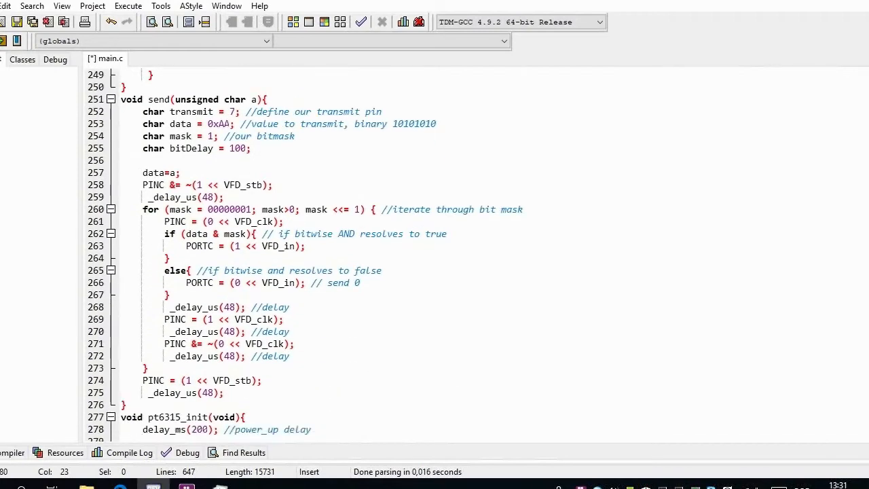
scroll("down", 3)
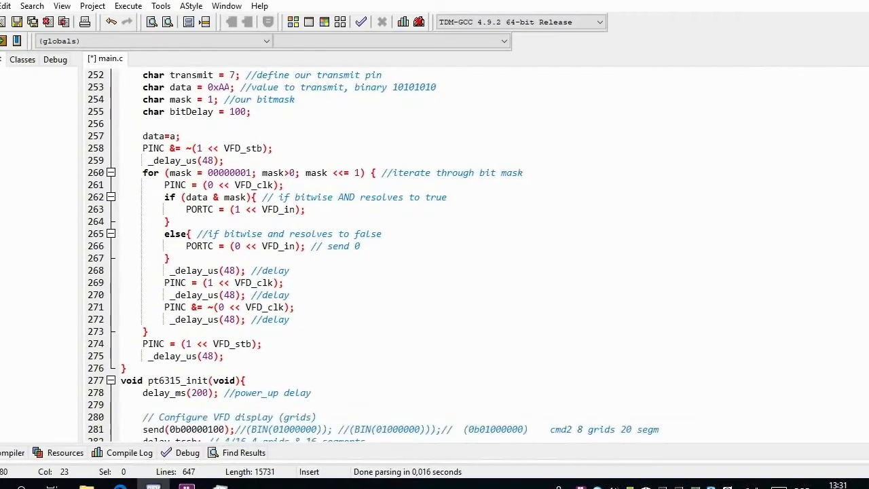
scroll("down", 3)
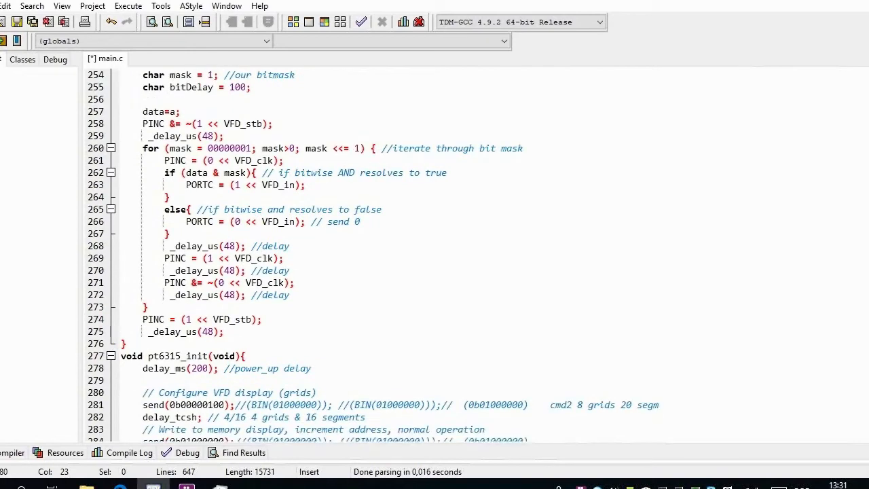
scroll("down", 3)
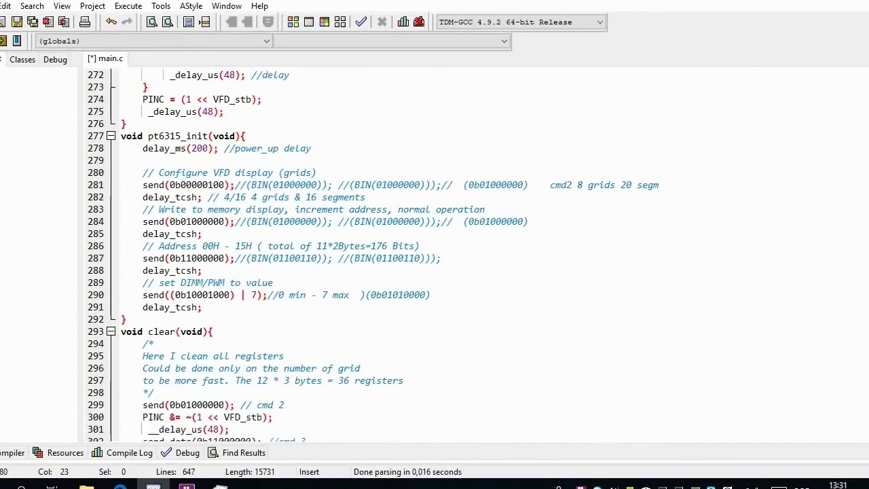
scroll("down", 3)
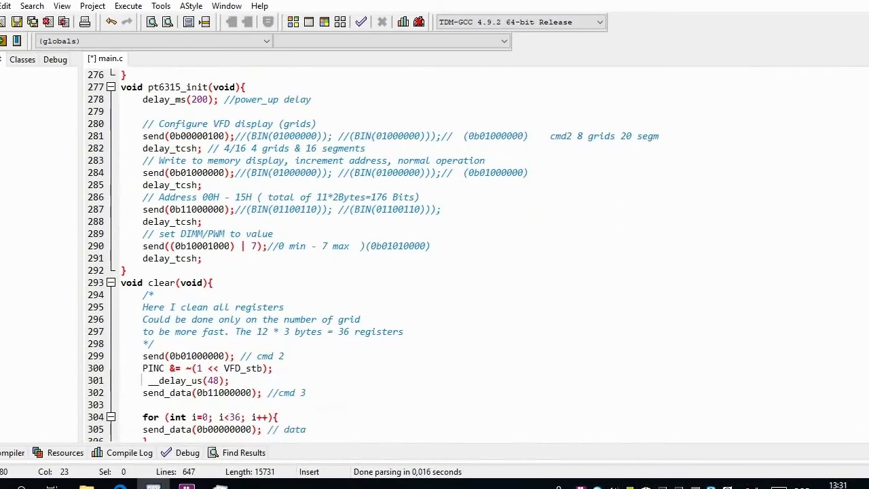
scroll("down", 3)
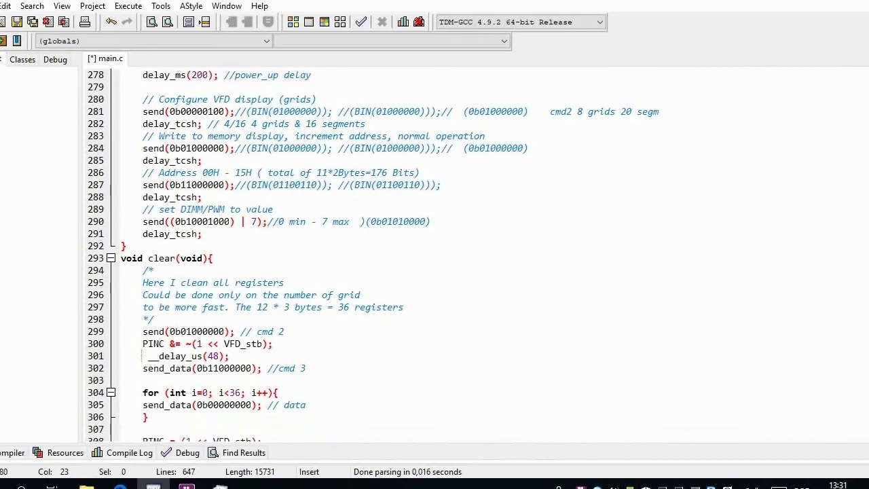
scroll("down", 3)
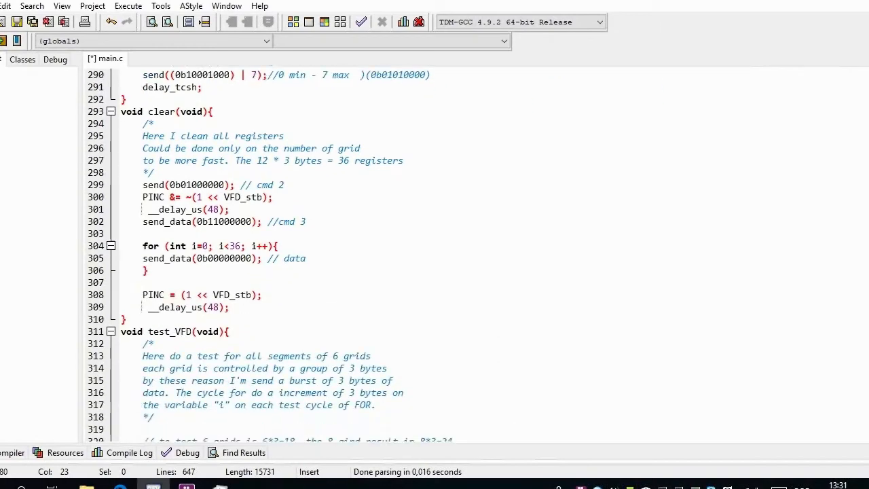
scroll("down", 3)
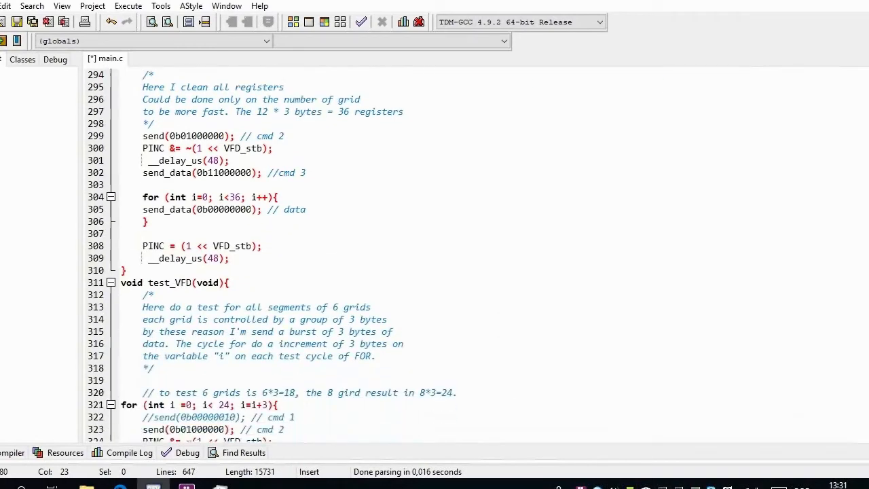
scroll("down", 3)
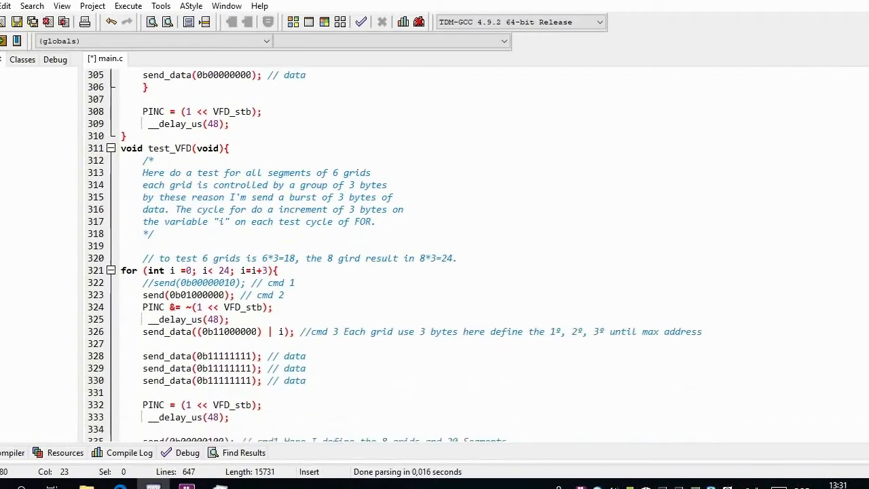
scroll("down", 3)
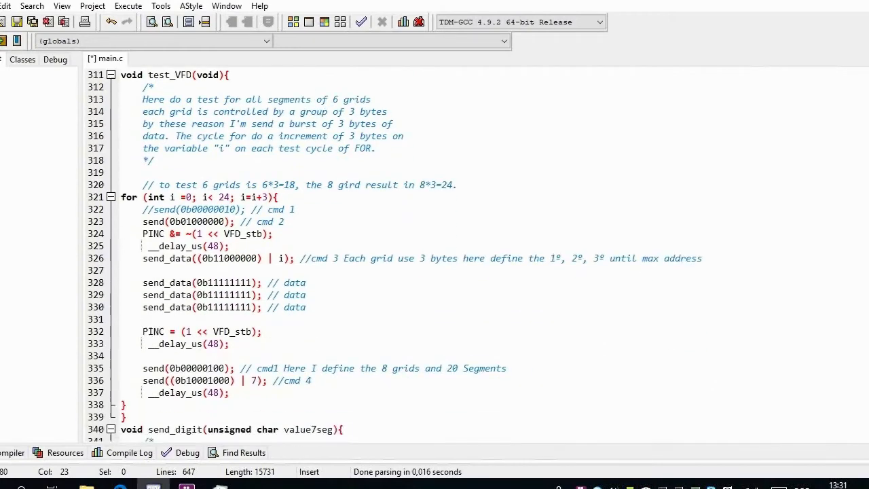
scroll("up", 3)
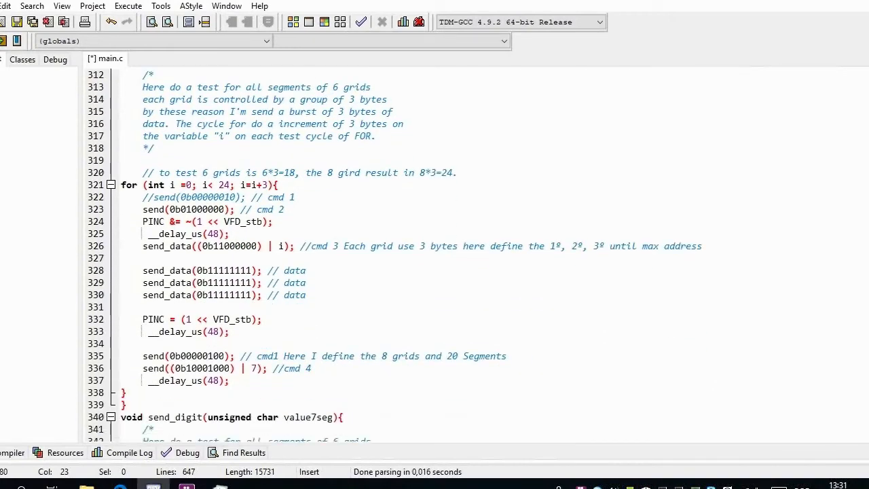
scroll("down", 3)
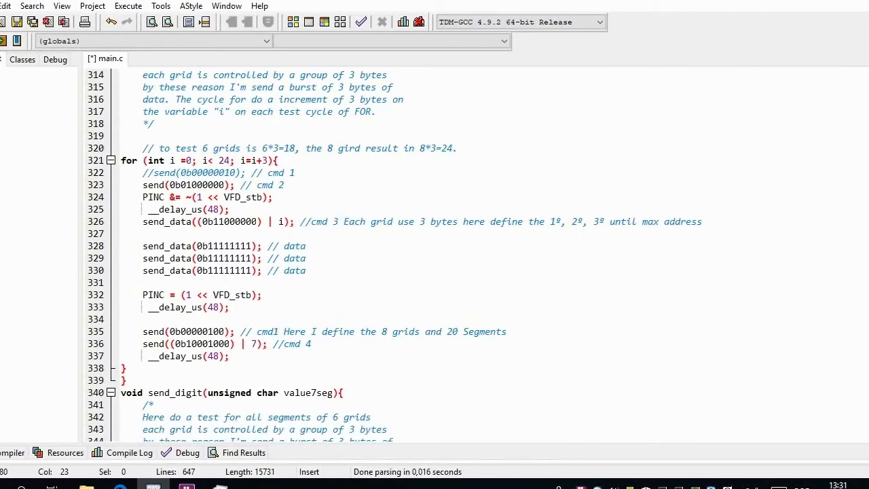
scroll("down", 3)
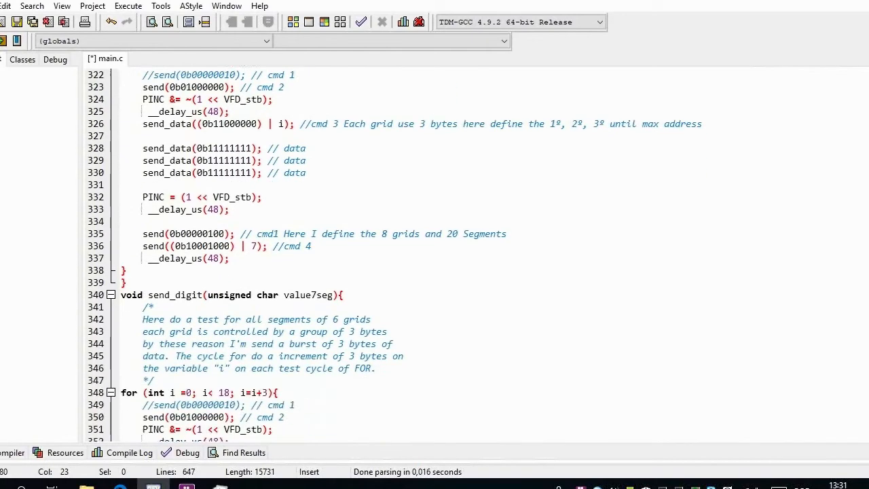
scroll("down", 3)
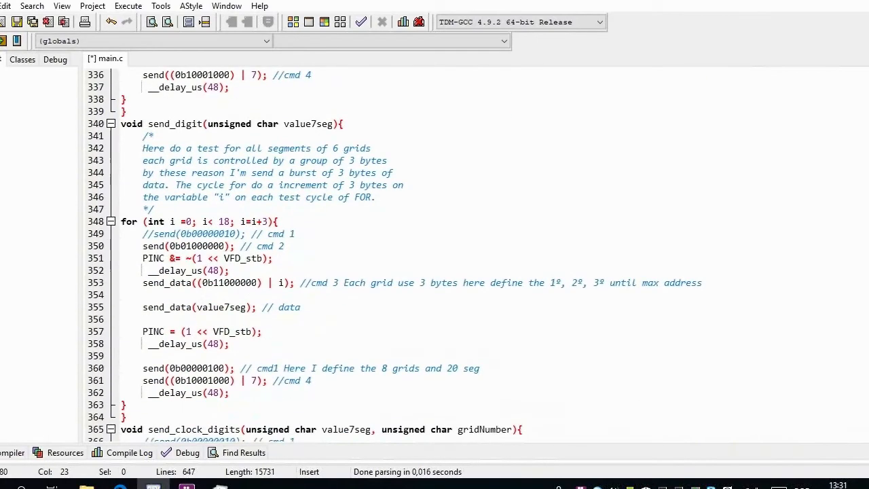
scroll("down", 3)
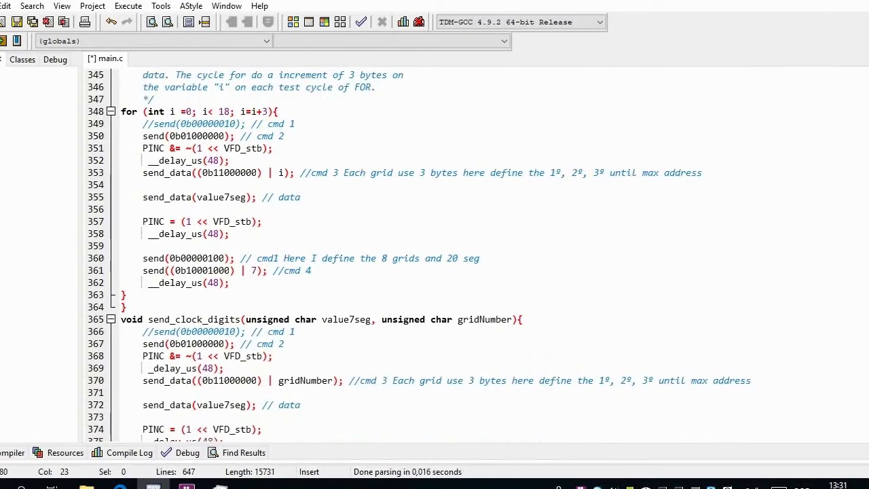
scroll("down", 3)
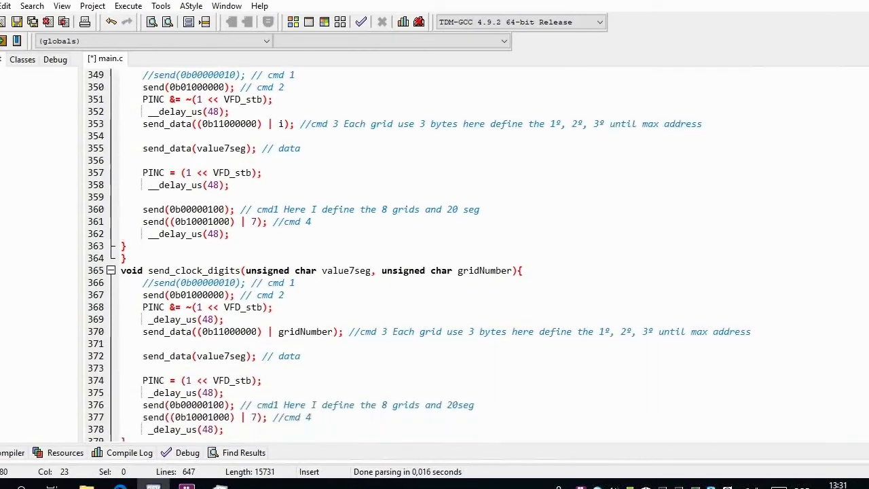
scroll("down", 3)
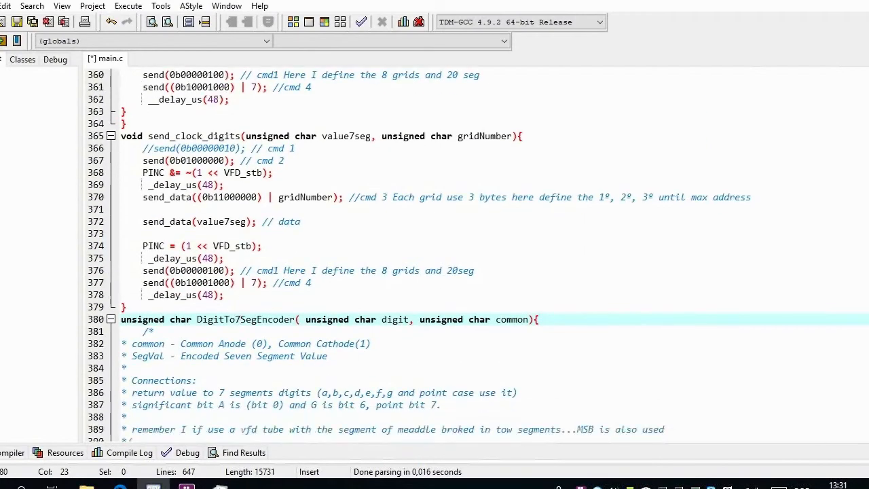
scroll("down", 3)
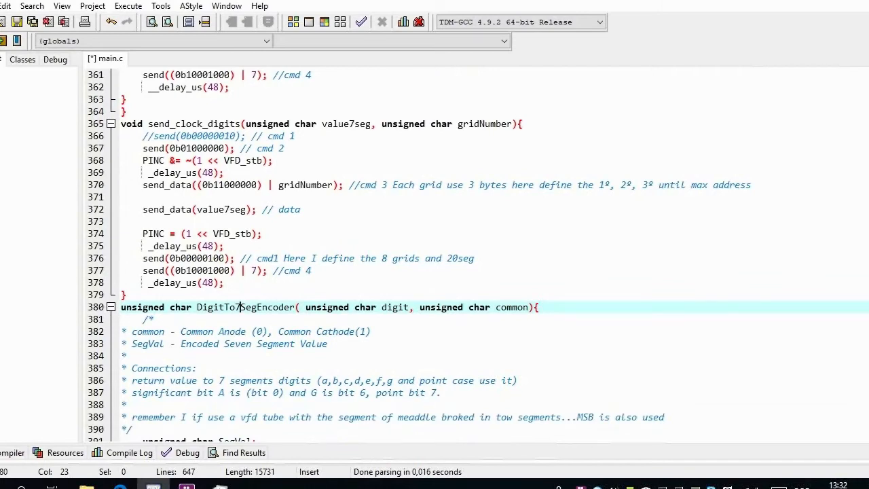
scroll("down", 3)
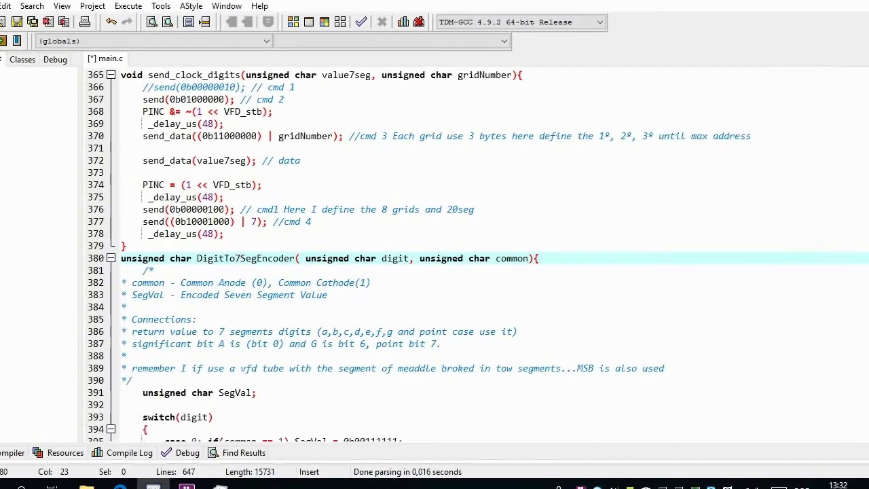
scroll("down", 3)
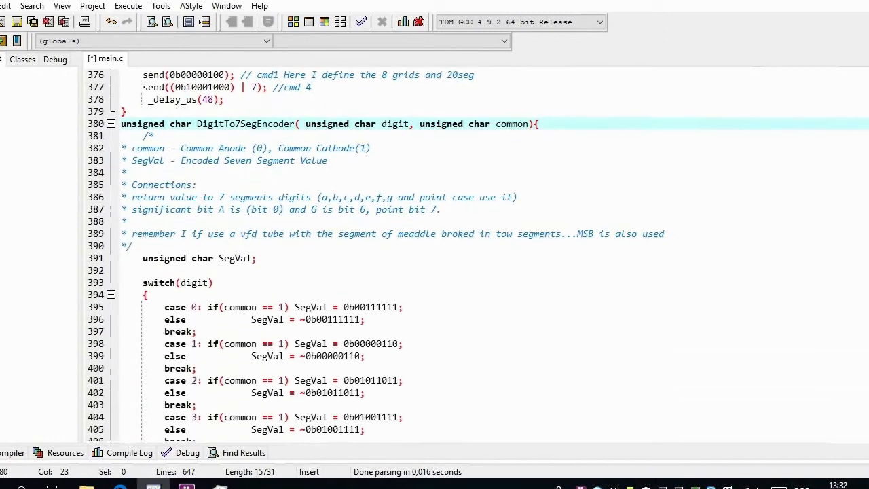
- Scroll past the digit switch cases to the ISR(TIMER1_COMPA_vect) routine counting seconds, minutes and hours
scroll("down", 3)
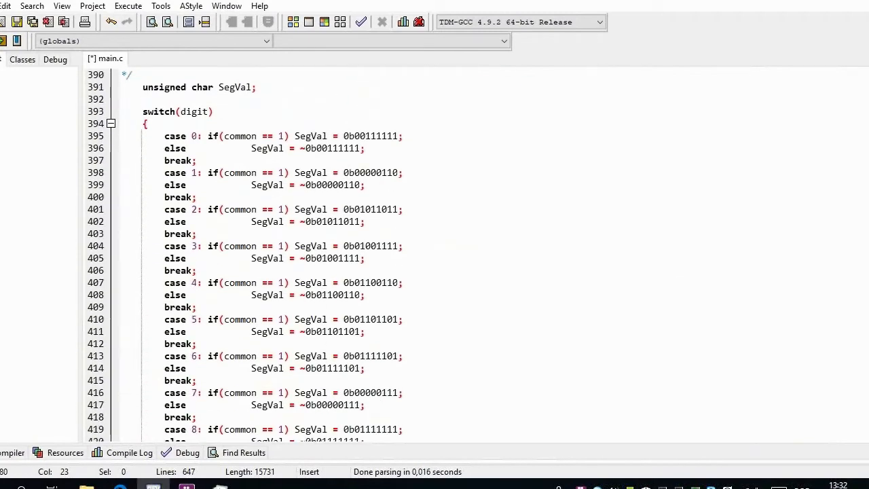
scroll("down", 3)
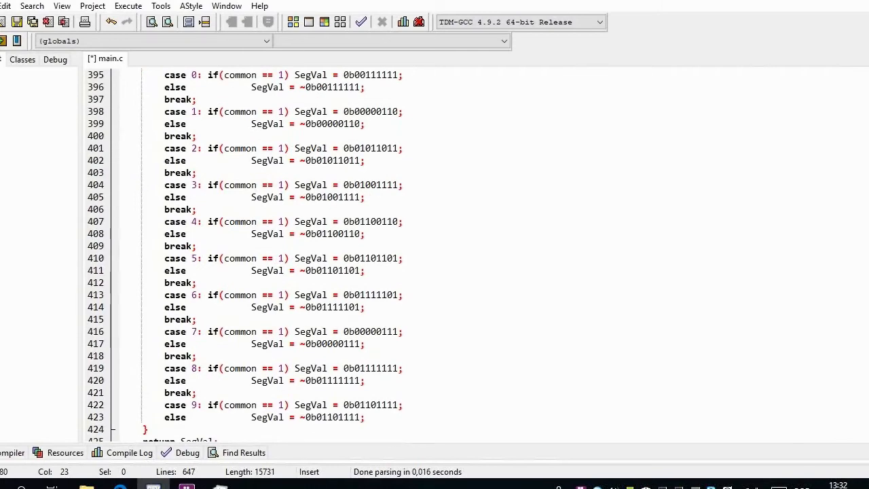
scroll("down", 3)
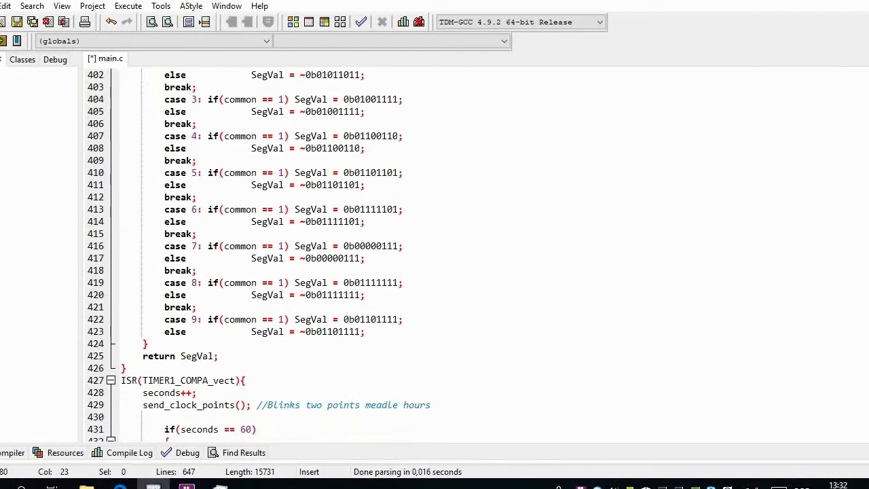
scroll("down", 3)
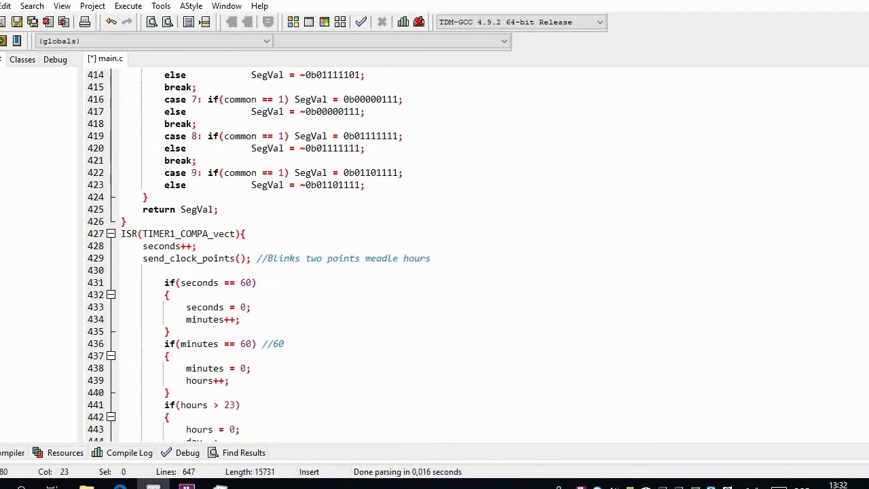
scroll("down", 3)
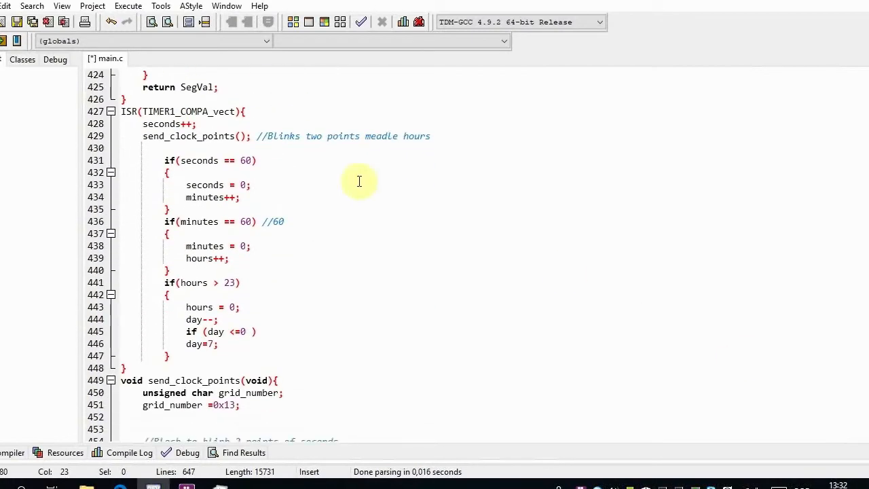
mouse_move(657, 391)
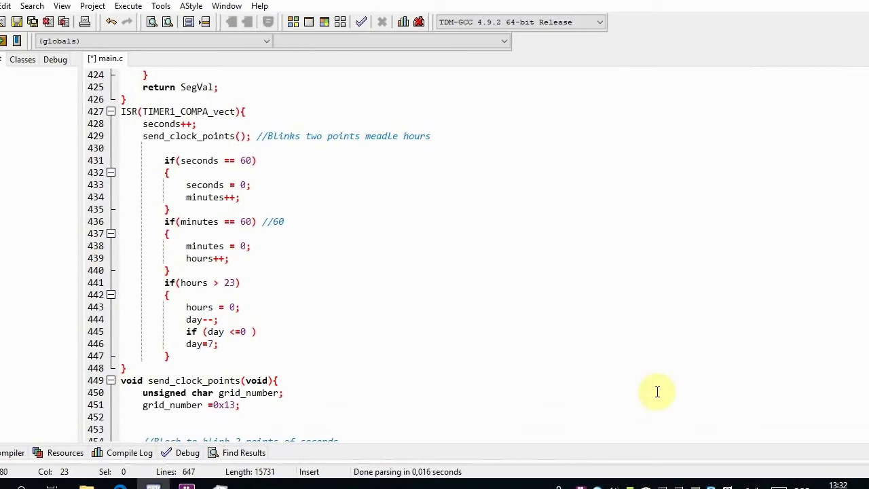
mouse_move(658, 391)
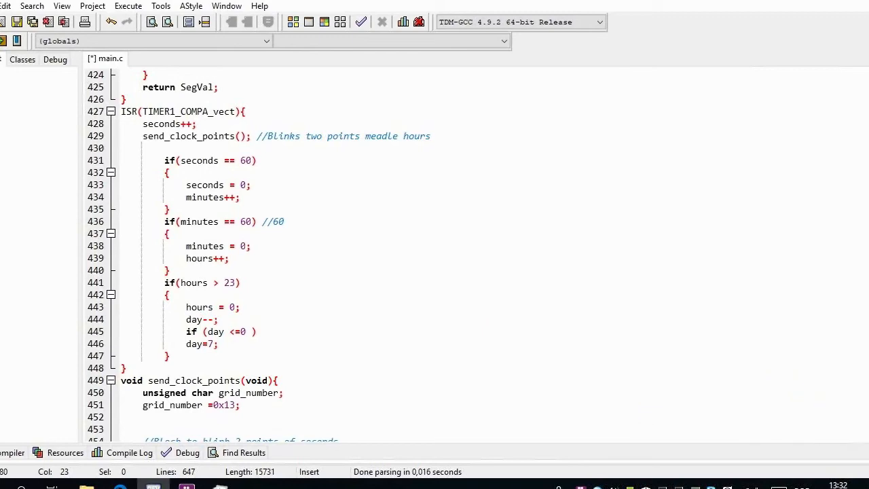
- Scroll past the ISR to send_clock_points and send_update_clock's seconds-reset and adjust checks
scroll("down", 3)
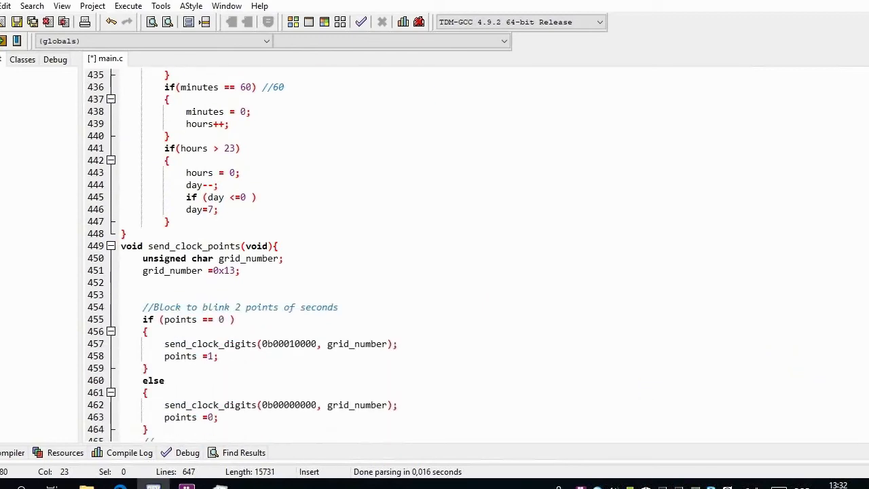
scroll("down", 3)
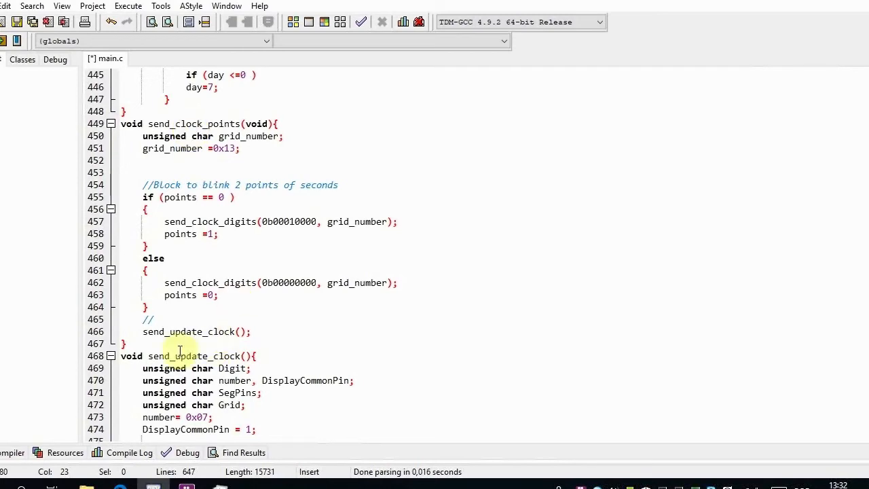
mouse_move(451, 334)
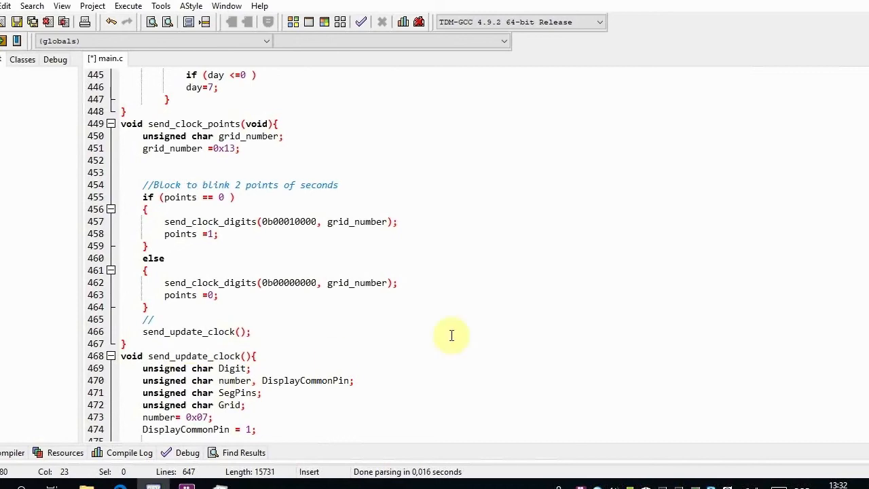
mouse_move(451, 335)
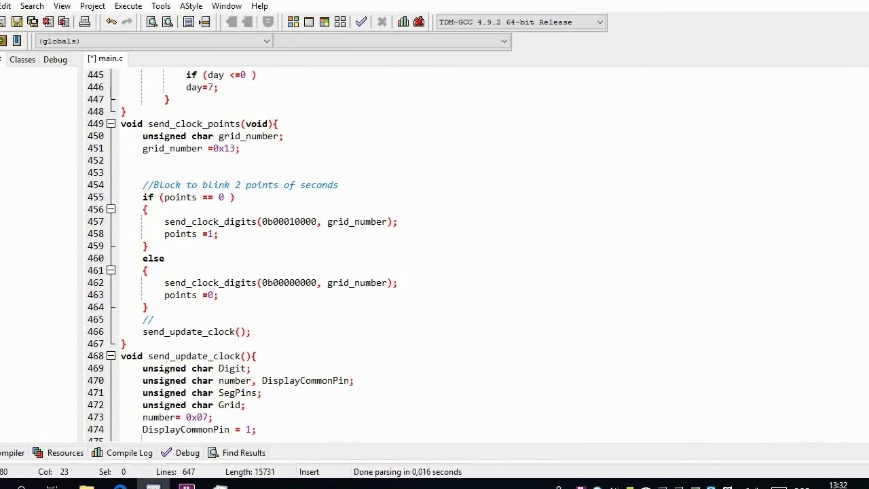
scroll("down", 3)
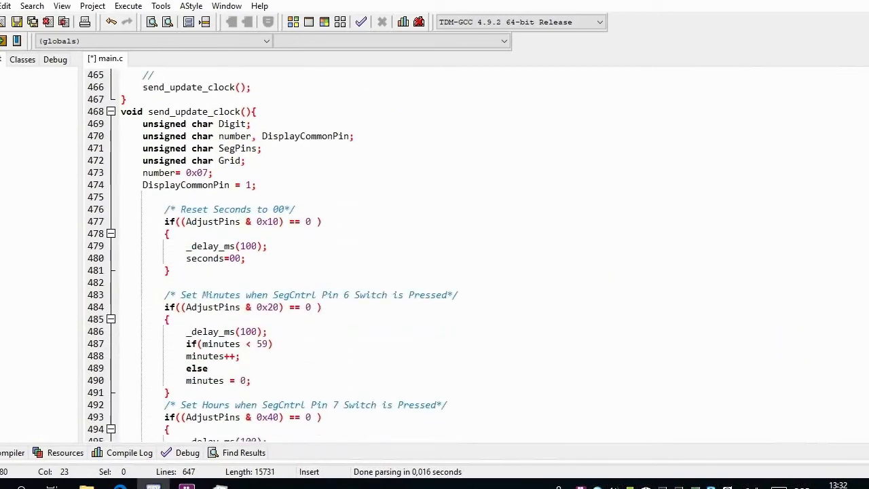
- Scroll through send_update_clock's day-of-week and digit sends until int main (void) appears
scroll("down", 3)
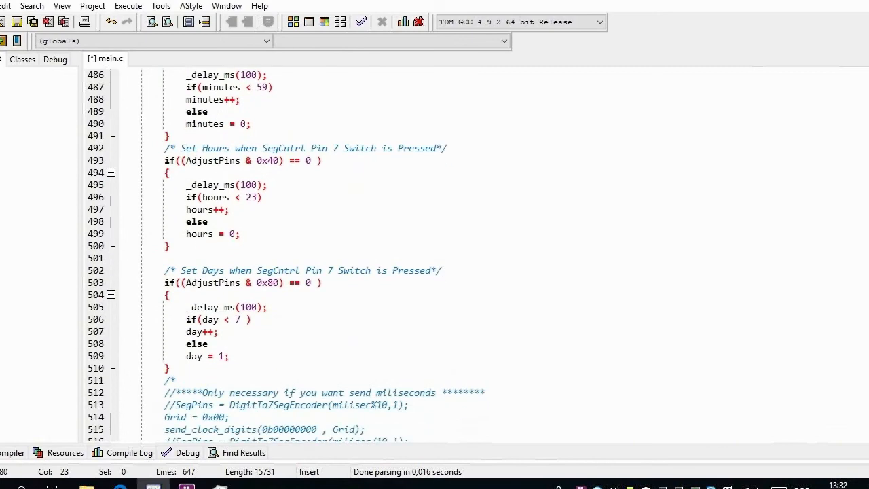
scroll("down", 3)
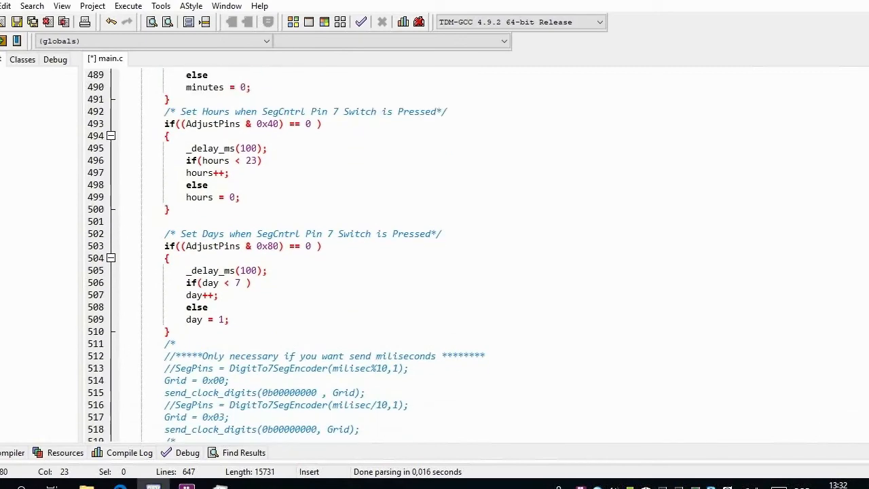
scroll("down", 3)
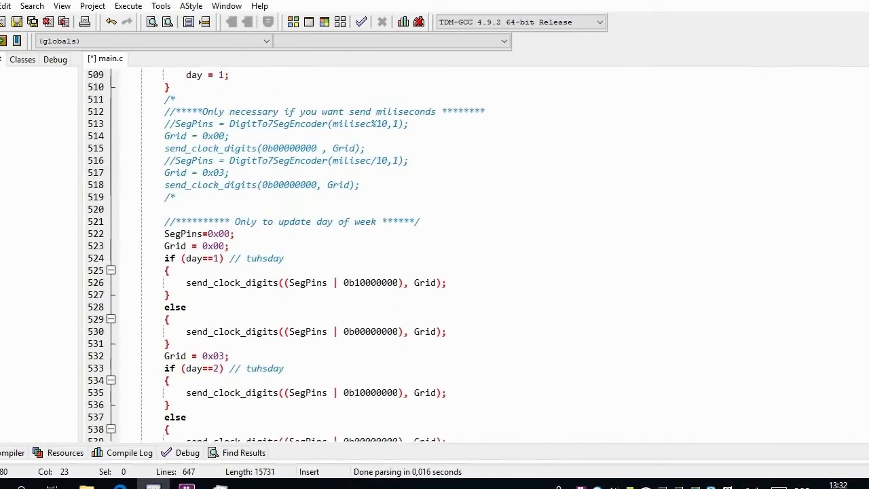
scroll("down", 3)
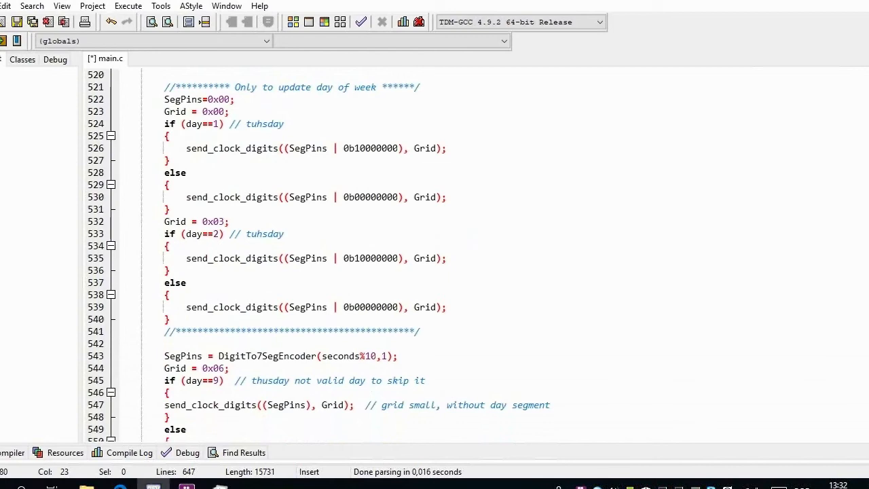
scroll("down", 3)
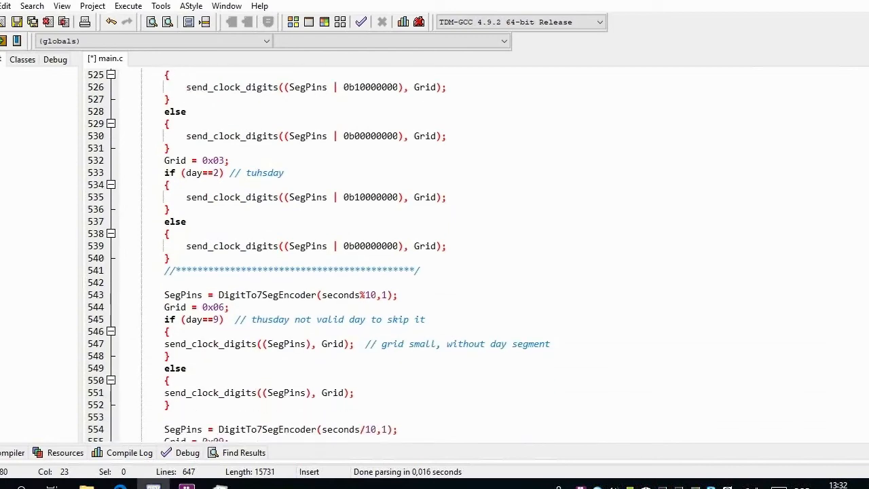
scroll("down", 3)
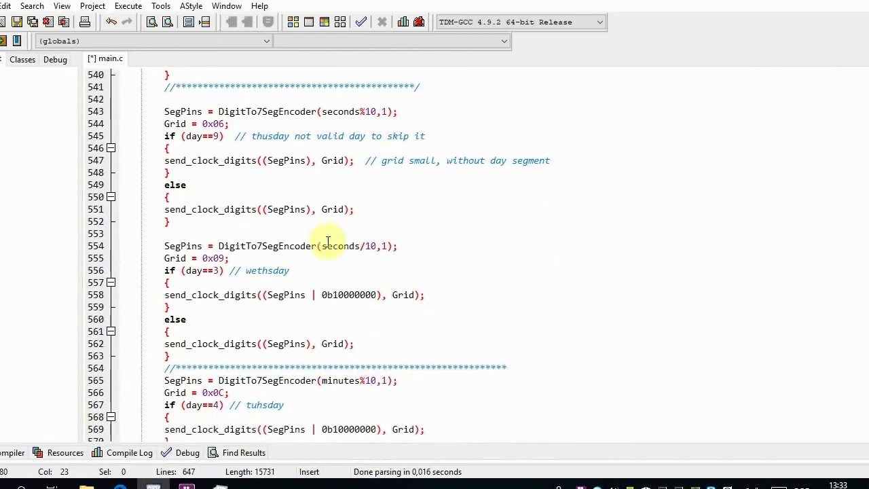
mouse_move(331, 380)
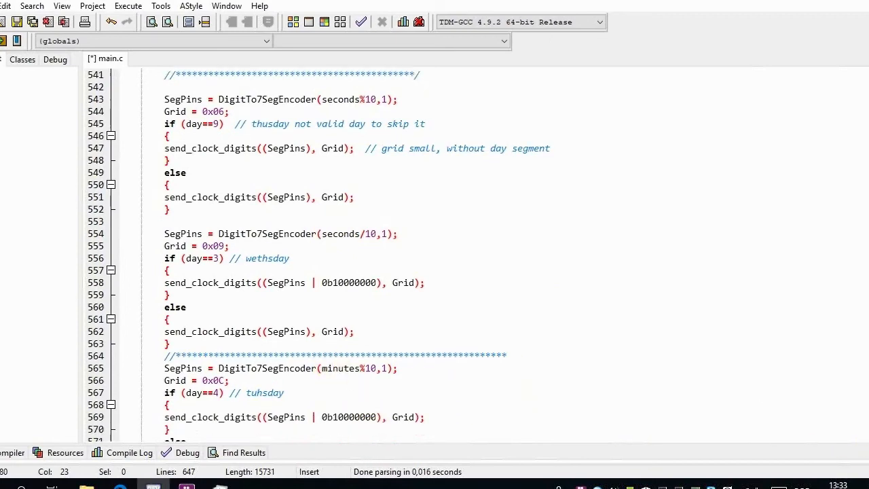
scroll("down", 3)
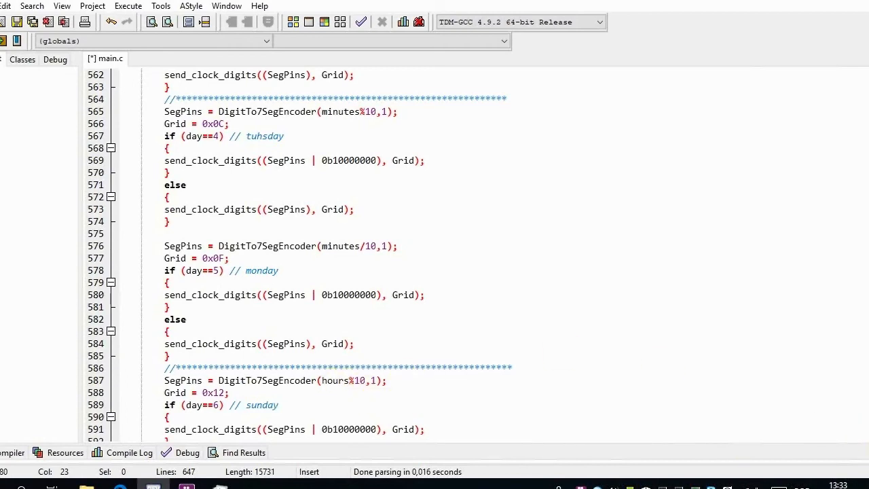
scroll("down", 3)
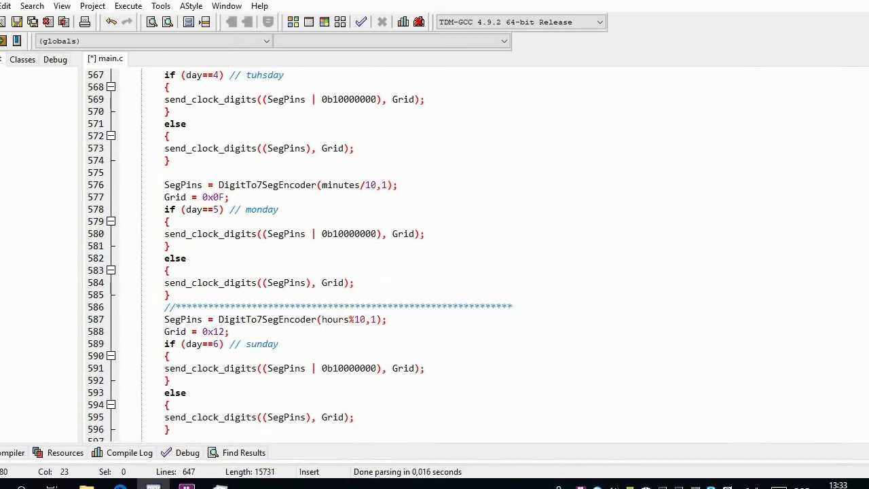
scroll("down", 3)
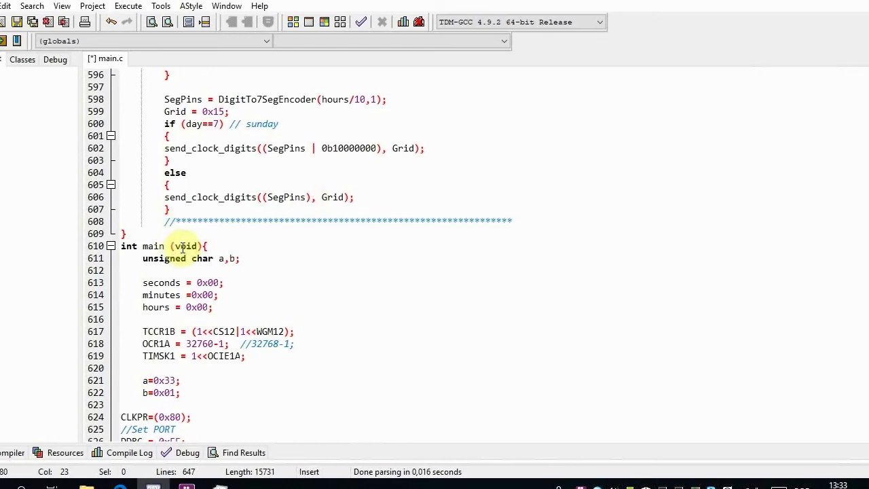
mouse_move(624, 416)
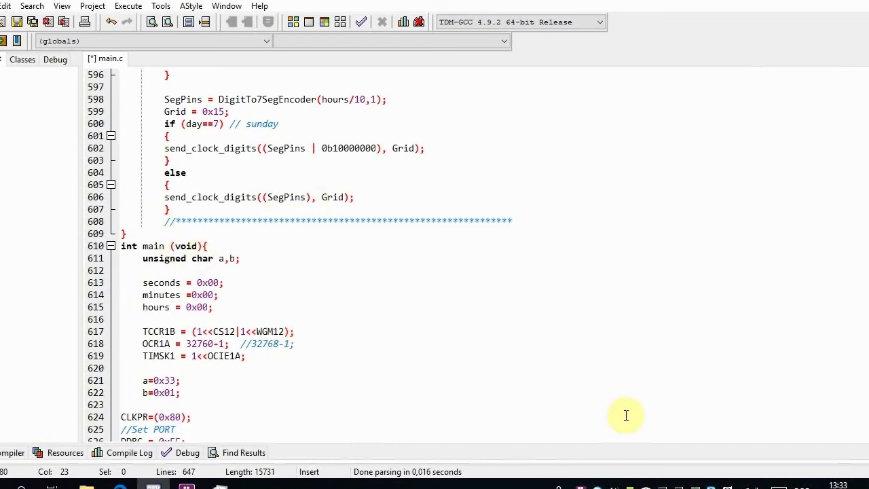
- Scroll to the file's end, showing main()'s port setup, VFD tests, sei() and the while(1) loop
scroll("down", 3)
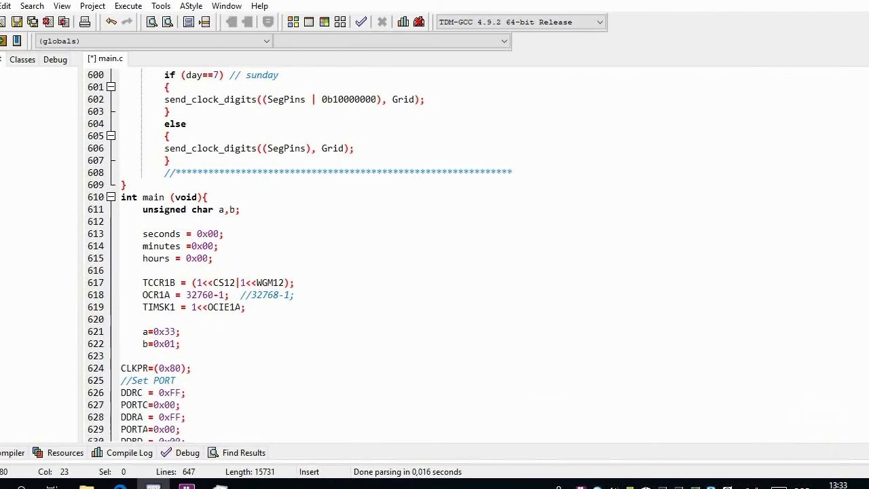
scroll("down", 3)
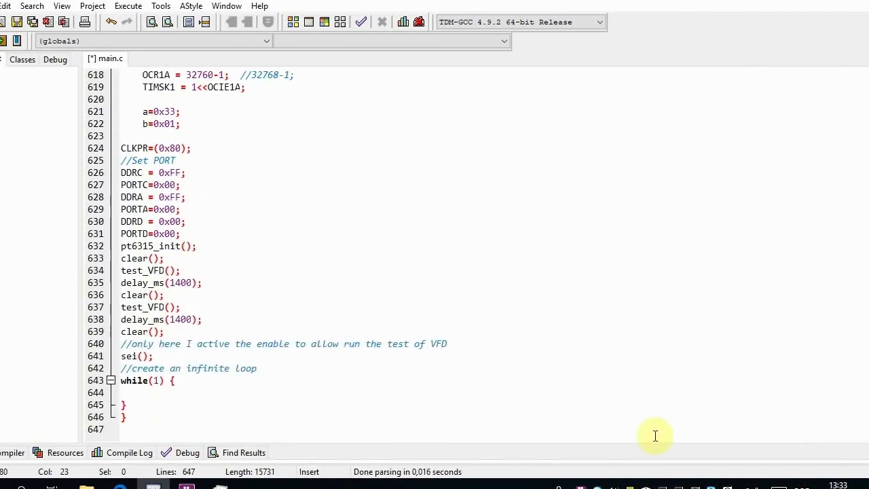